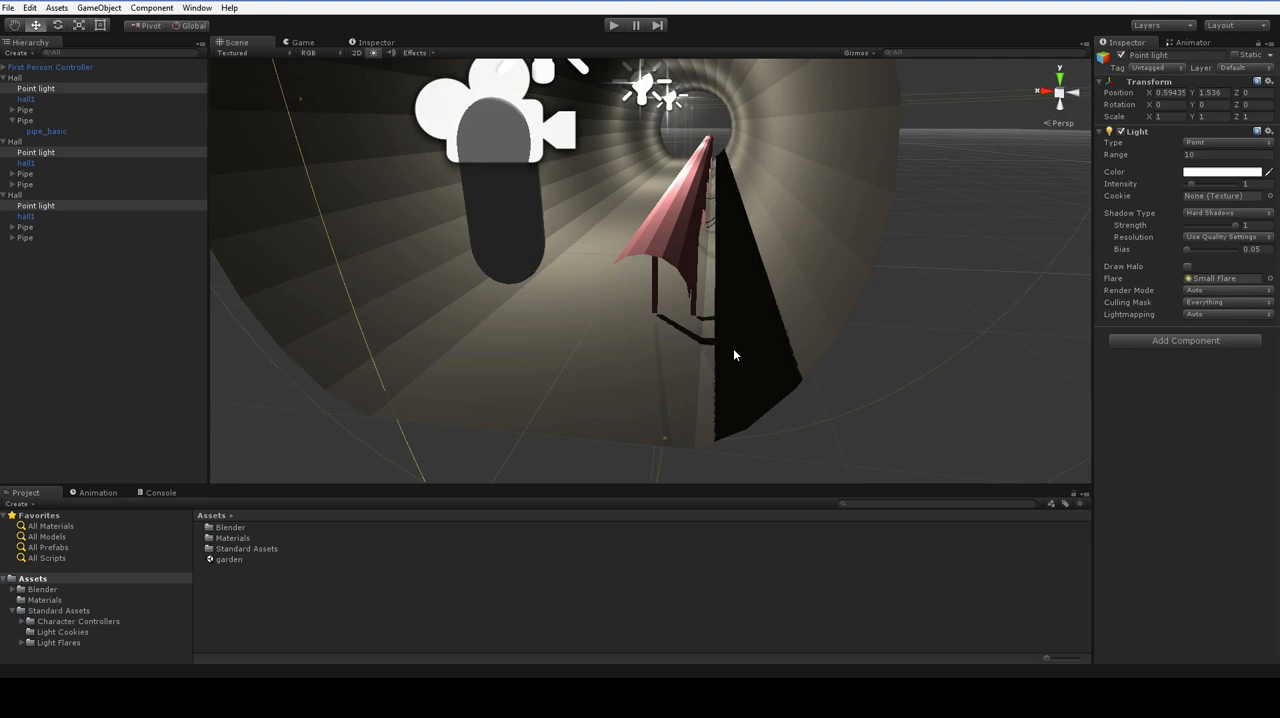
pyautogui.moveTo(730, 337)
pyautogui.write('ShadowQuality')
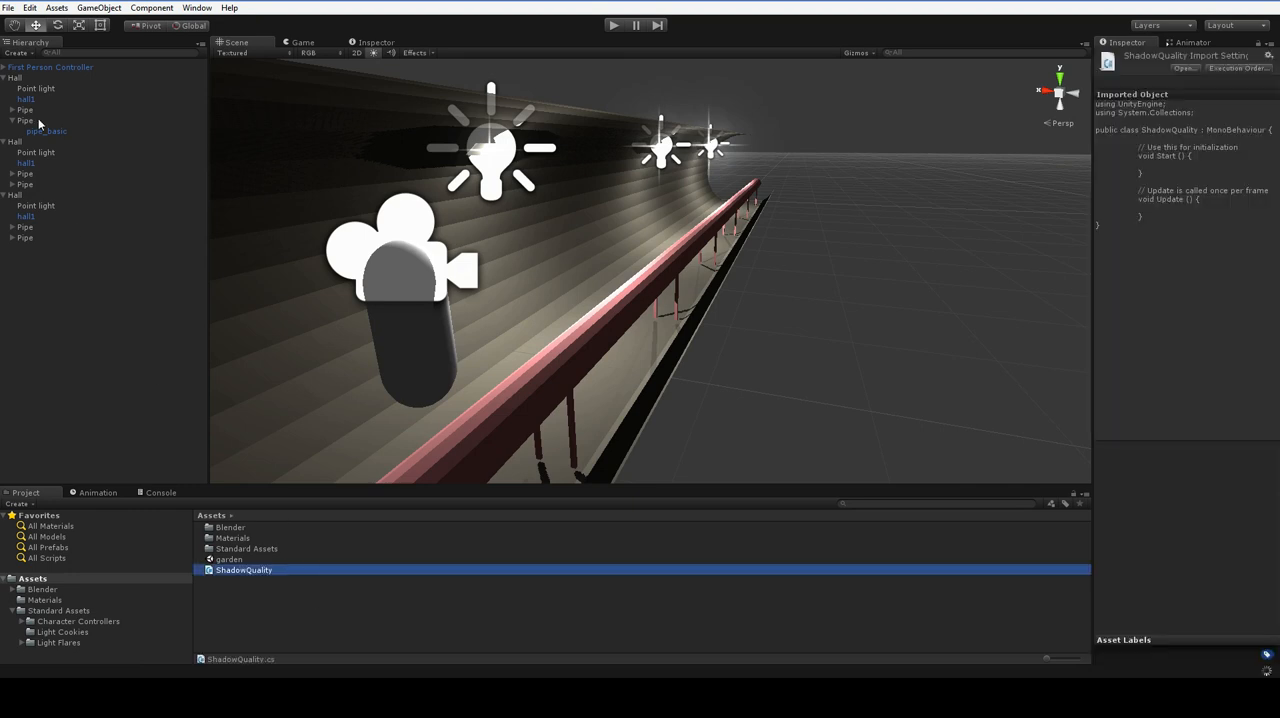
# Create a C# script named ShadowQuality and open it in MonoDevelop.
pyautogui.click(35, 88)
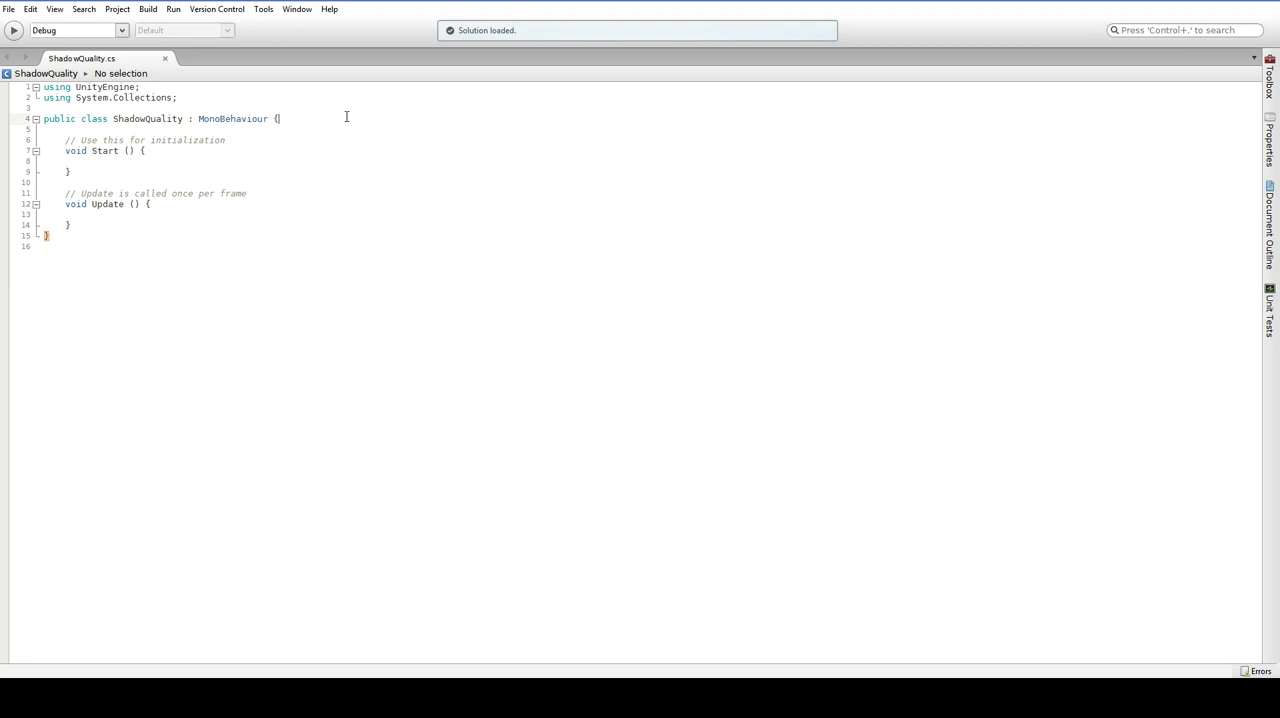
# Add [RequireComponent(typeof(Light))] above the class and start an if statement in Start().
pyautogui.write('[RequireComponent (typeof')
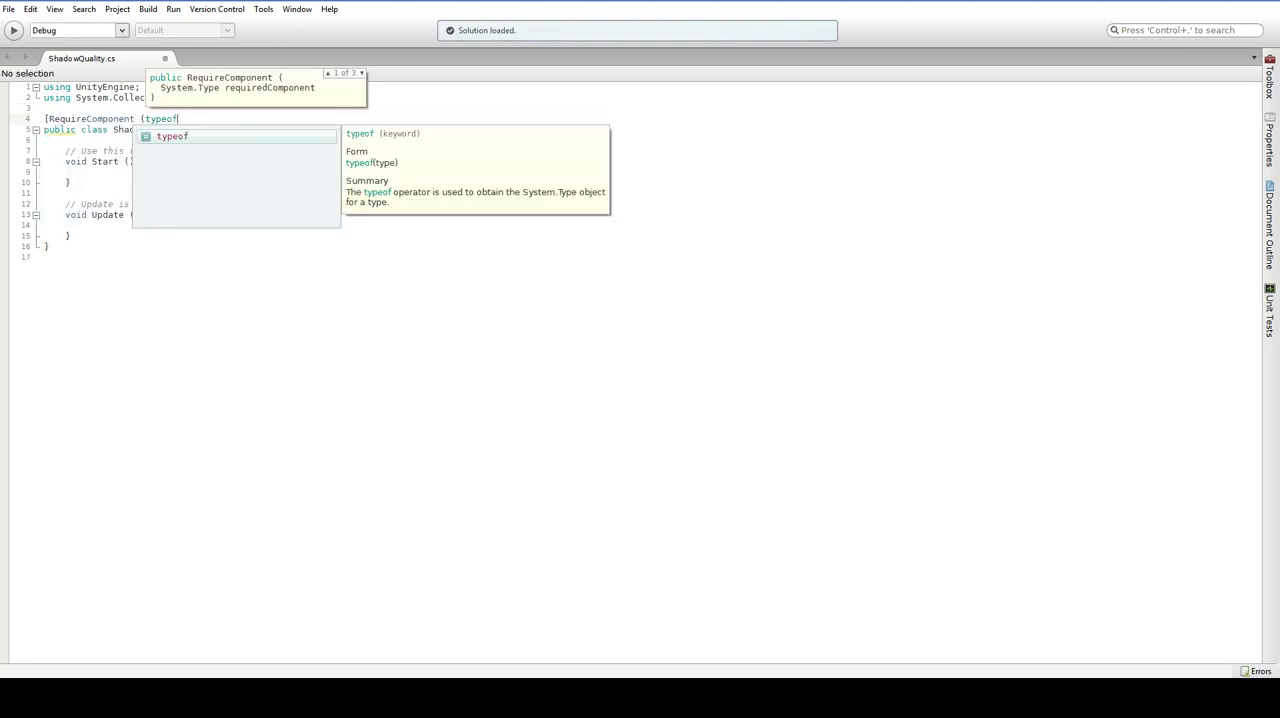
pyautogui.write('(Light))')
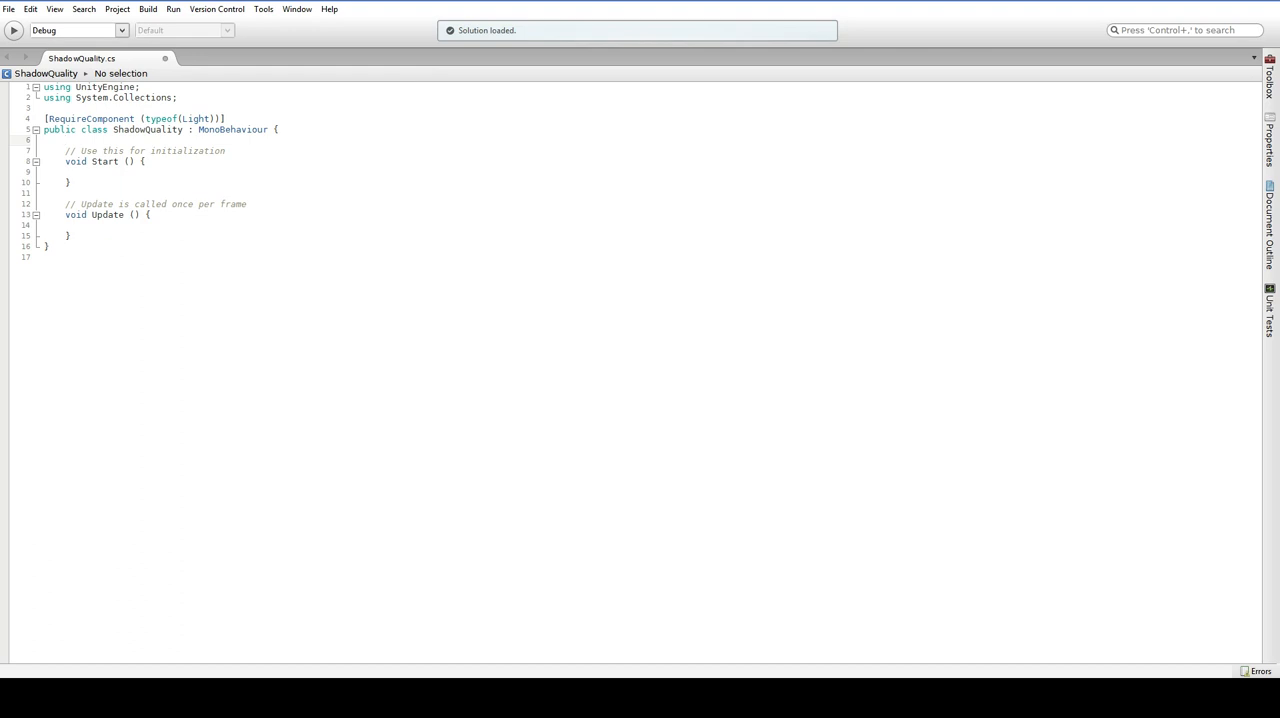
pyautogui.click(90, 172)
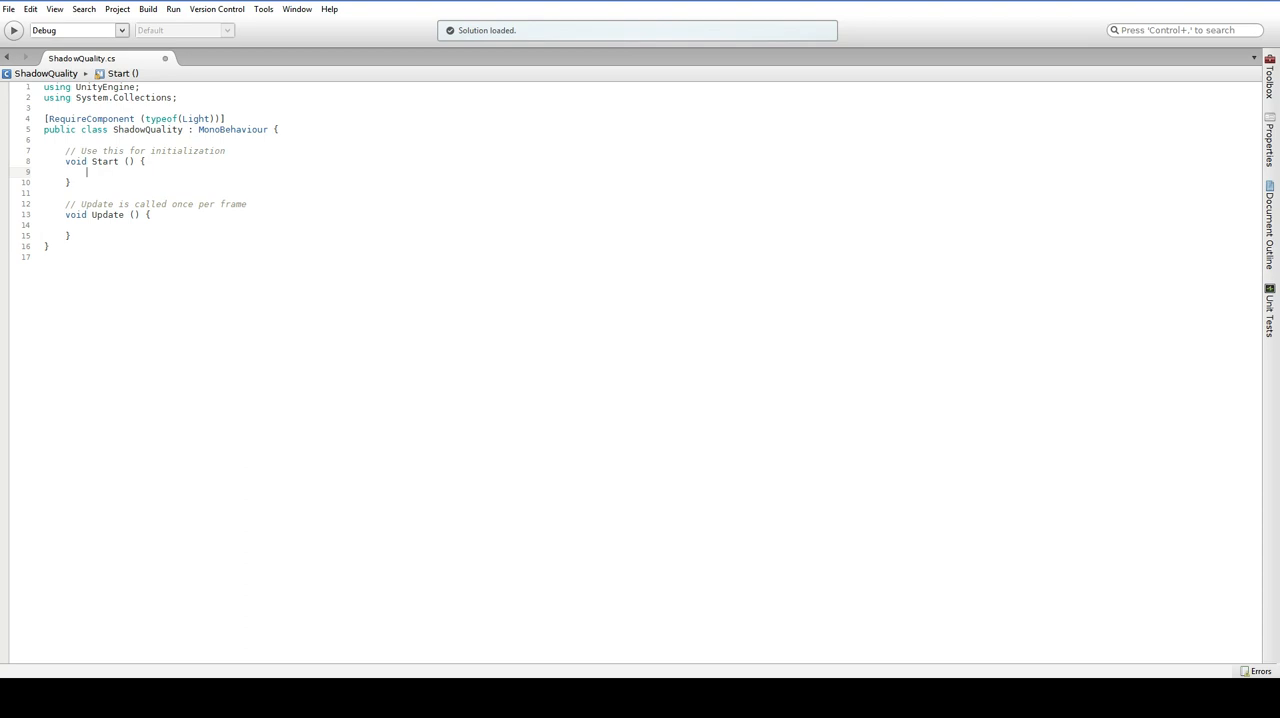
pyautogui.write('light')
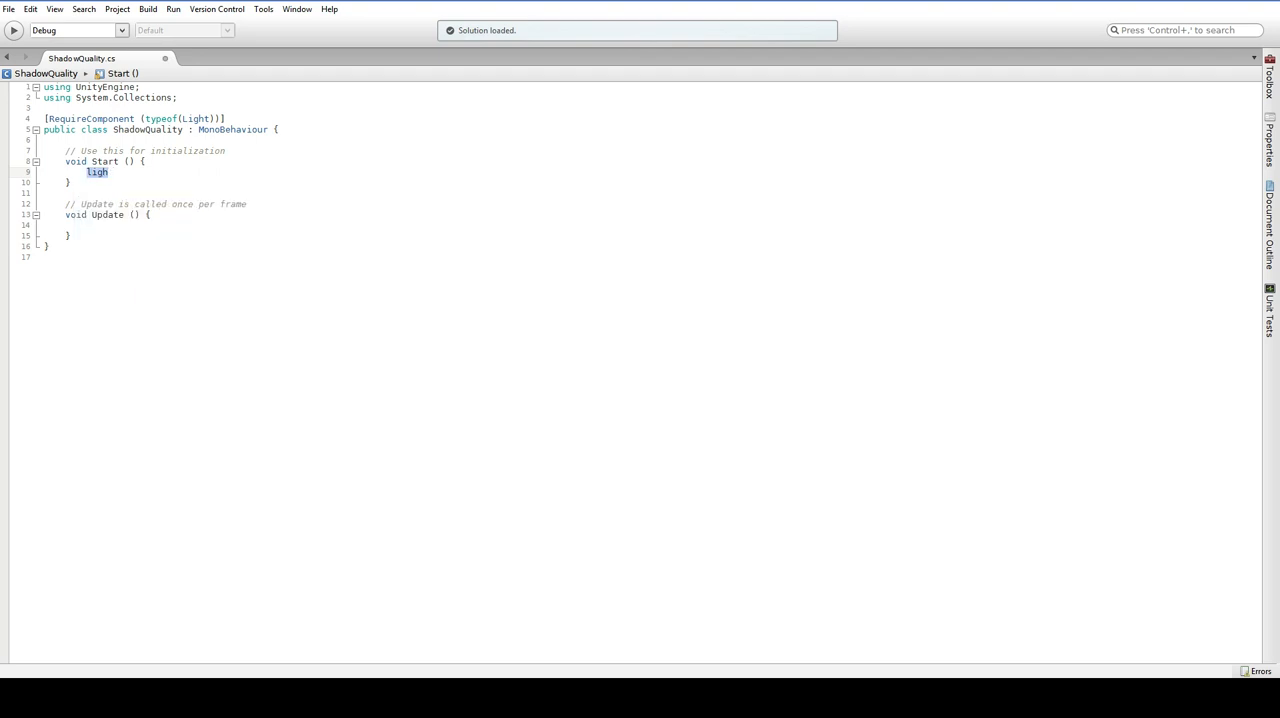
pyautogui.write('if')
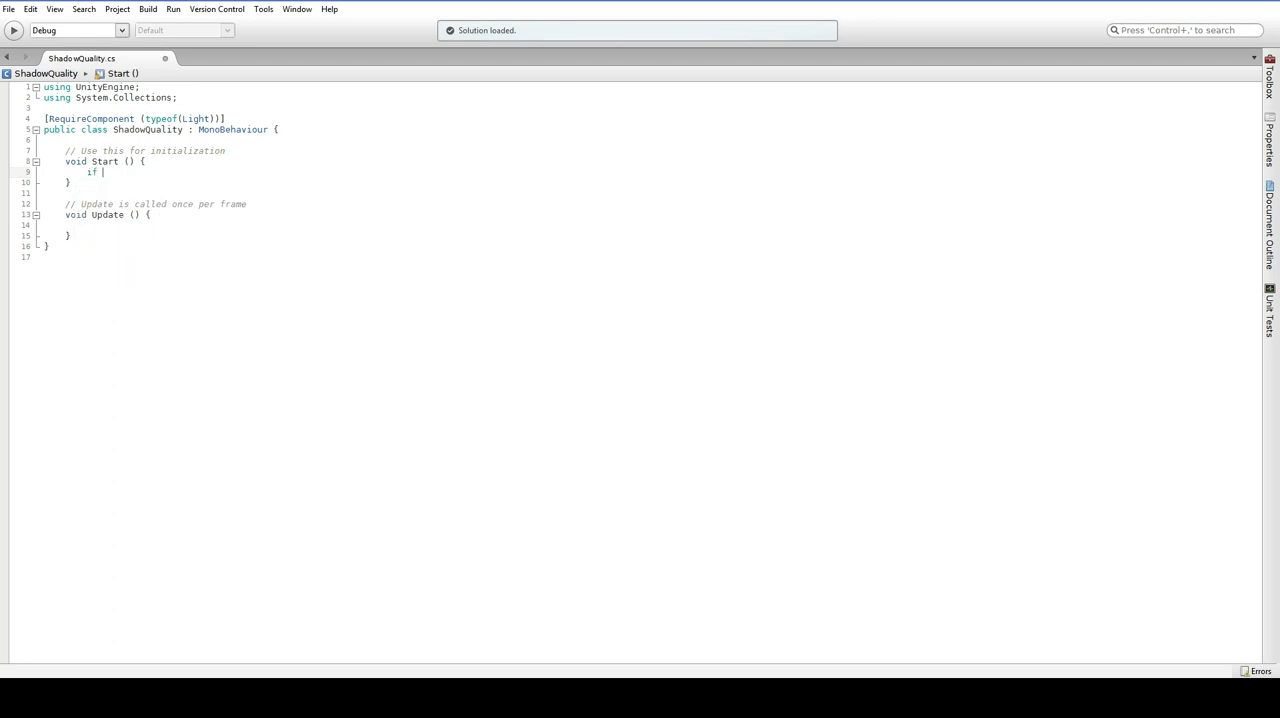
# In Start, when quality level is 3 or lower, log 'Quality setting too low' and set shadows to None.
pyautogui.write('QualitySettings.GetQualityLevel())')
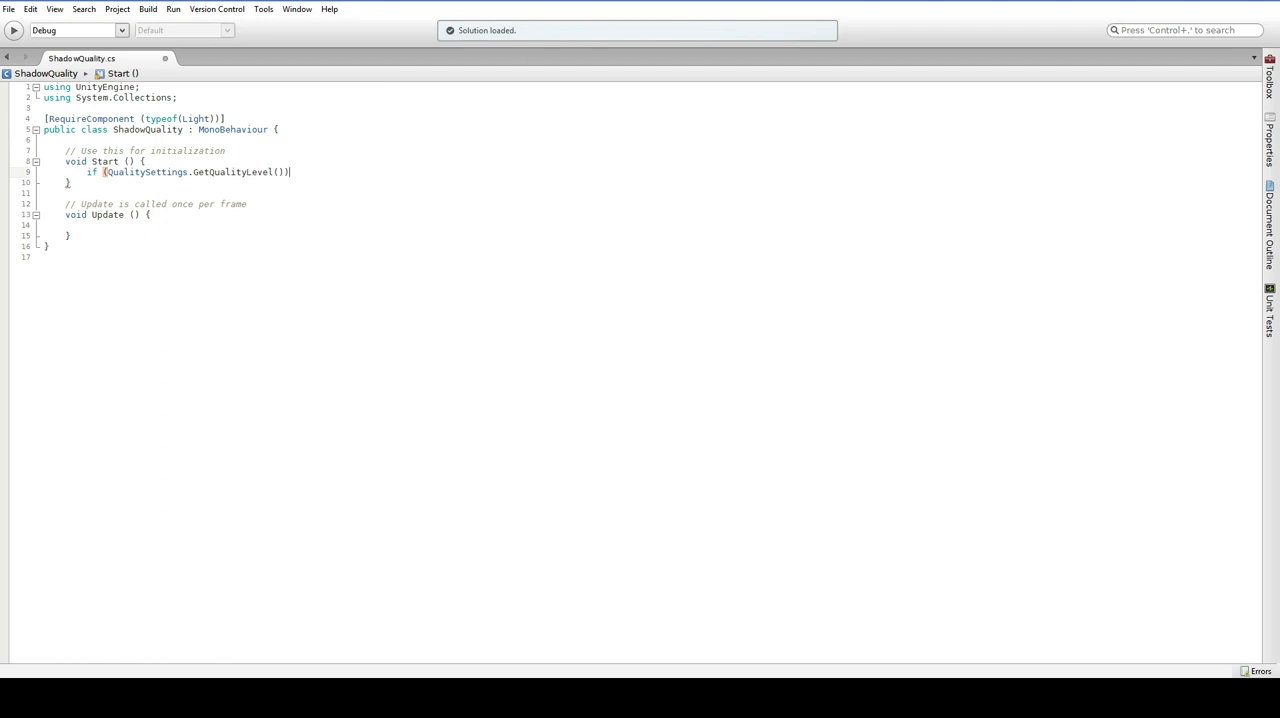
pyautogui.press('backspace')
pyautogui.write(' <=')
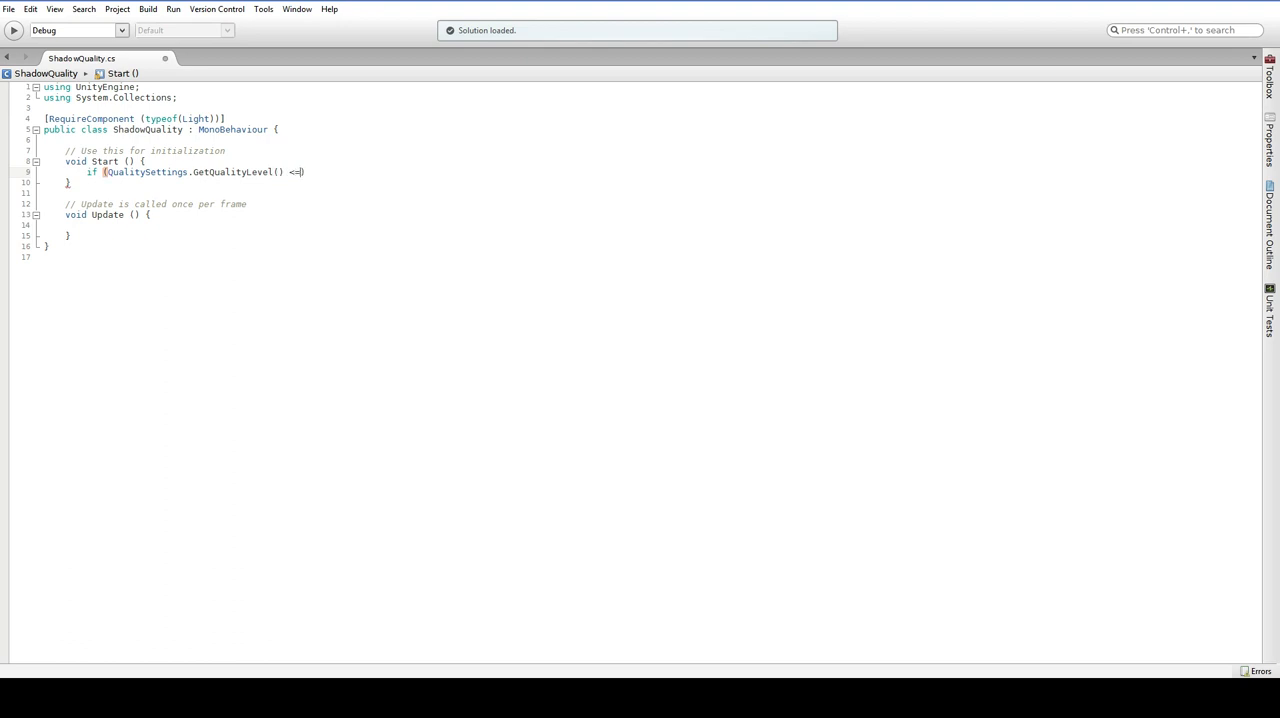
pyautogui.write('Debu')
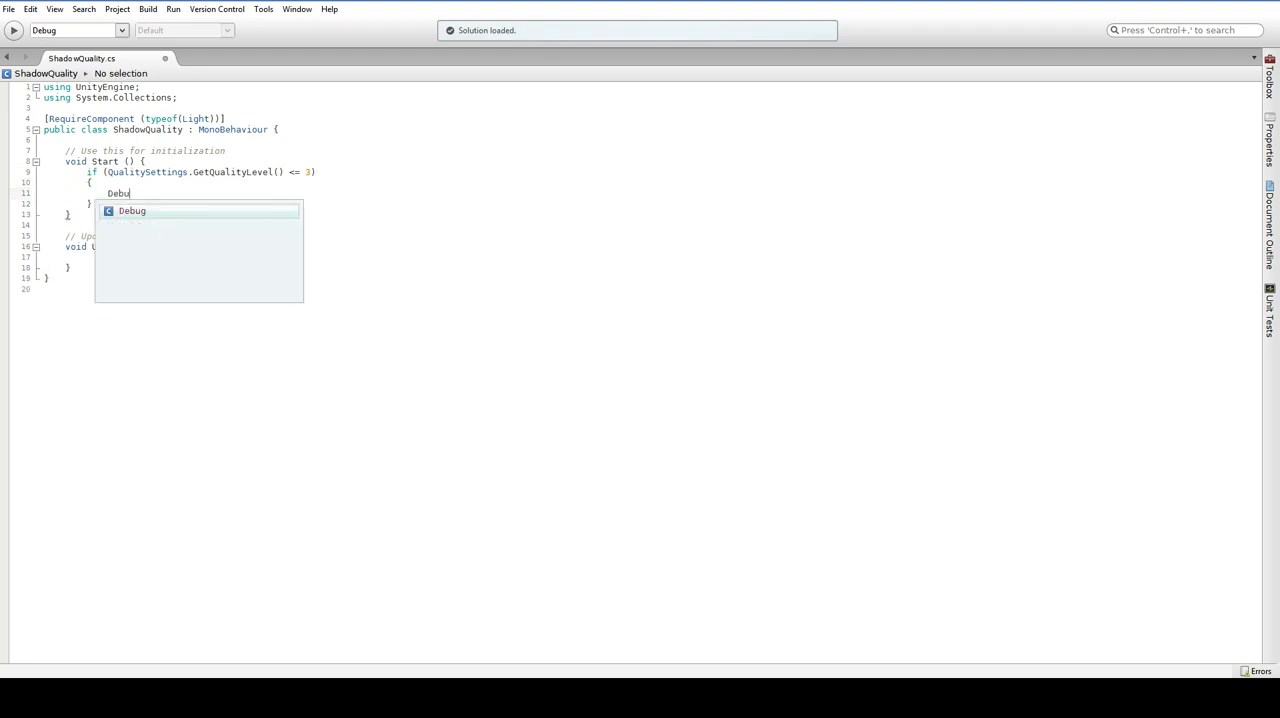
pyautogui.write('.Log("Qual')
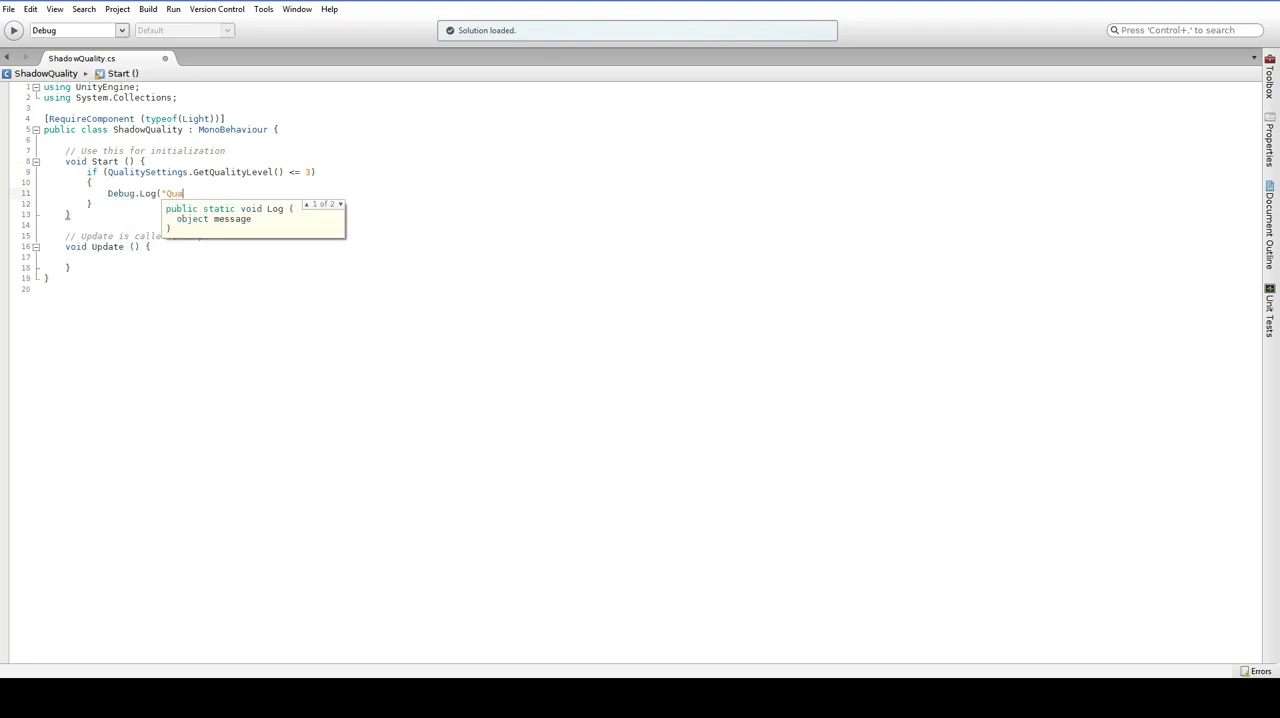
pyautogui.write('lity setting too')
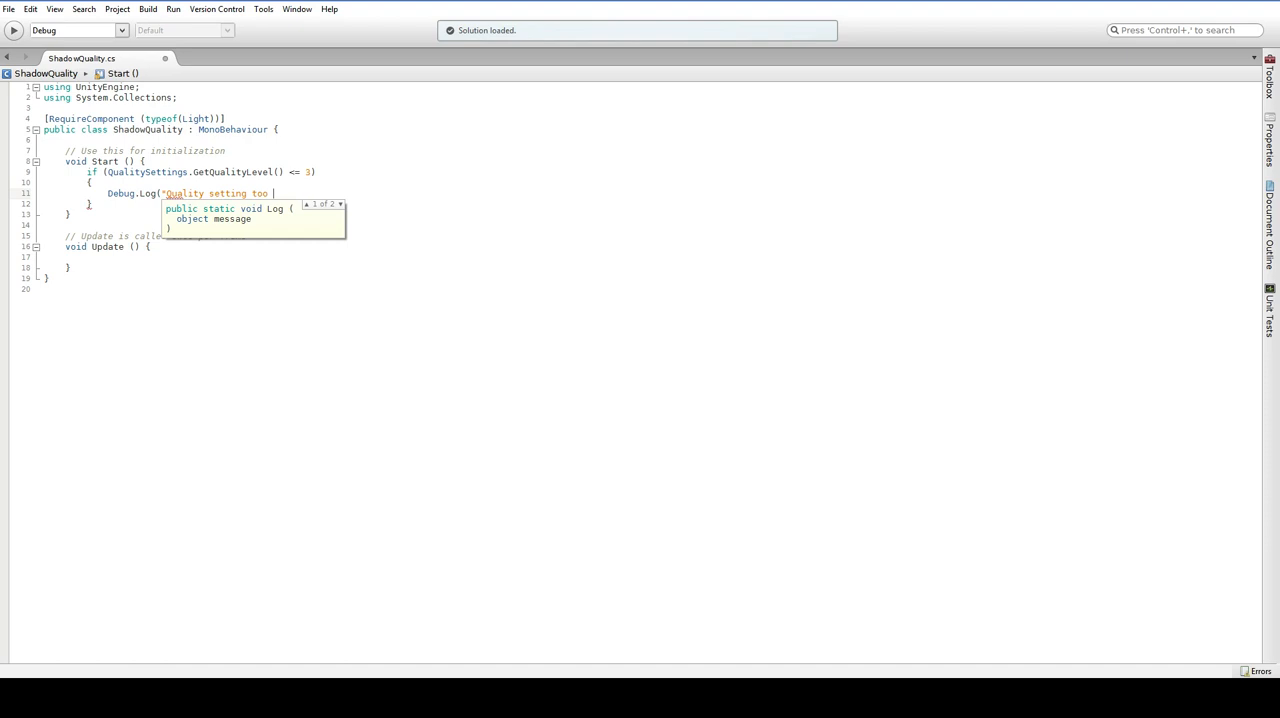
pyautogui.write('lo')
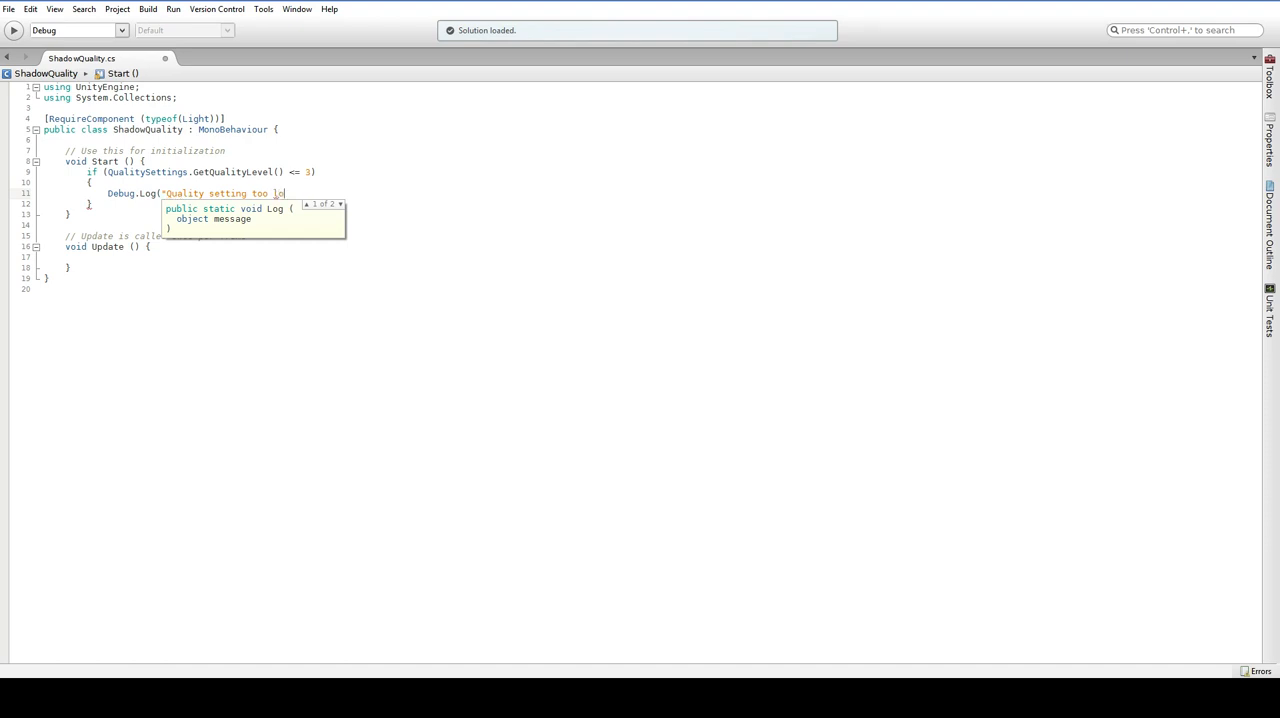
pyautogui.write('w, turning off realit')
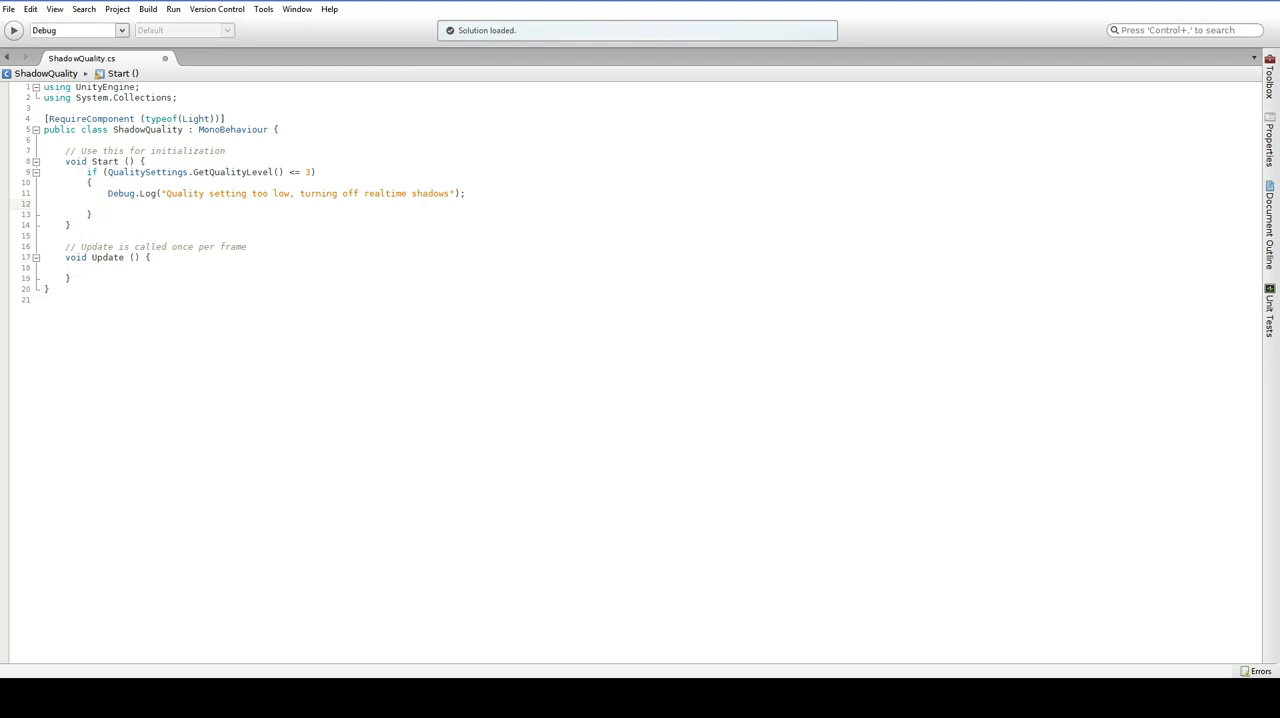
pyautogui.write('li')
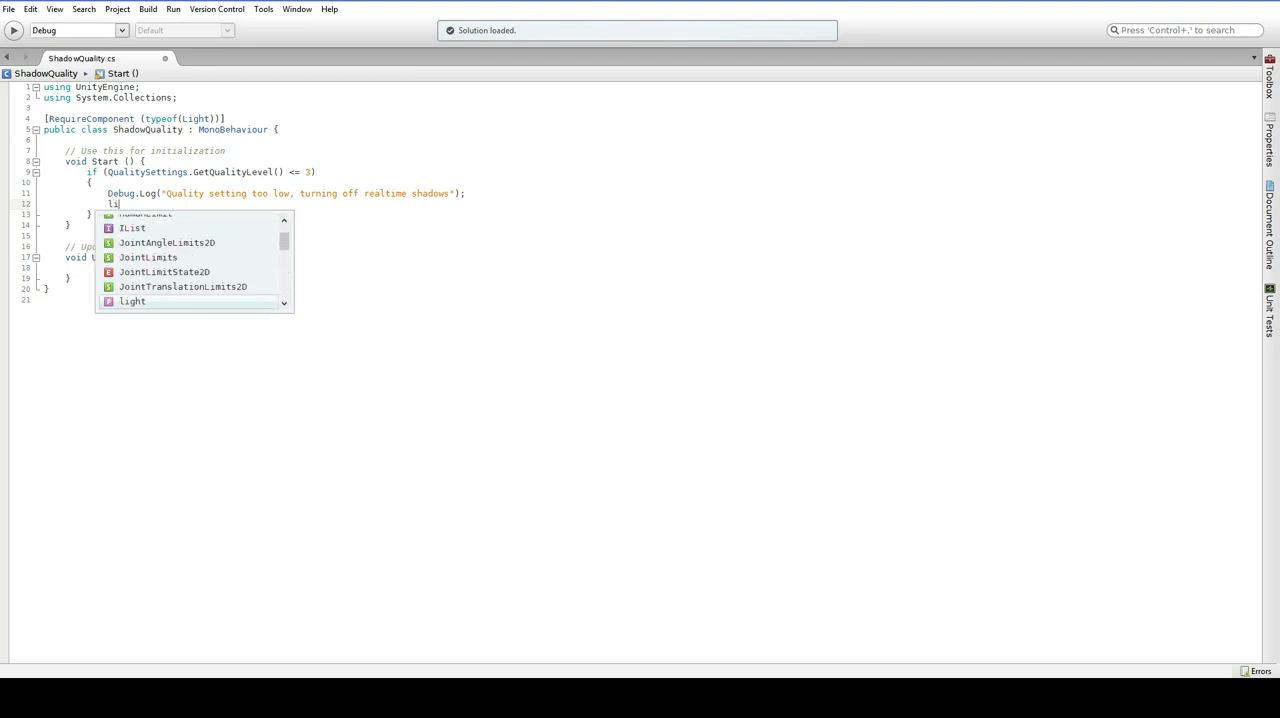
pyautogui.write('ght.shadows =')
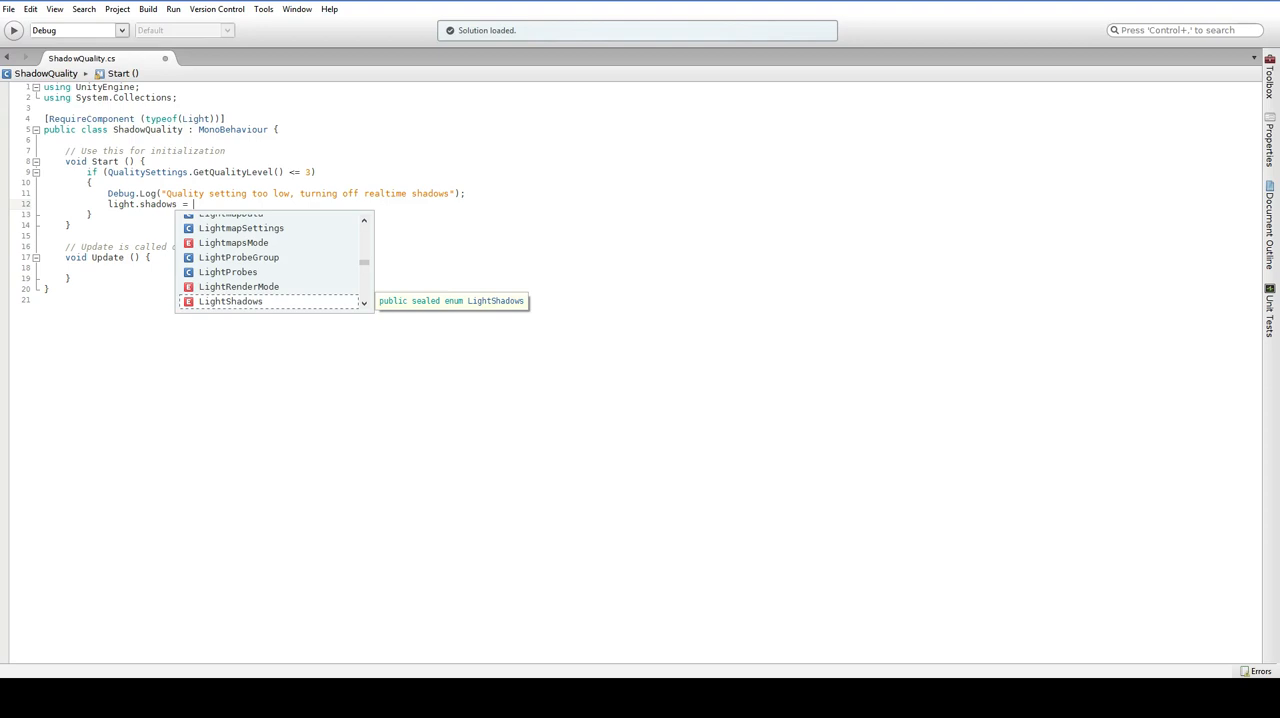
pyautogui.write('LightShadows.None;')
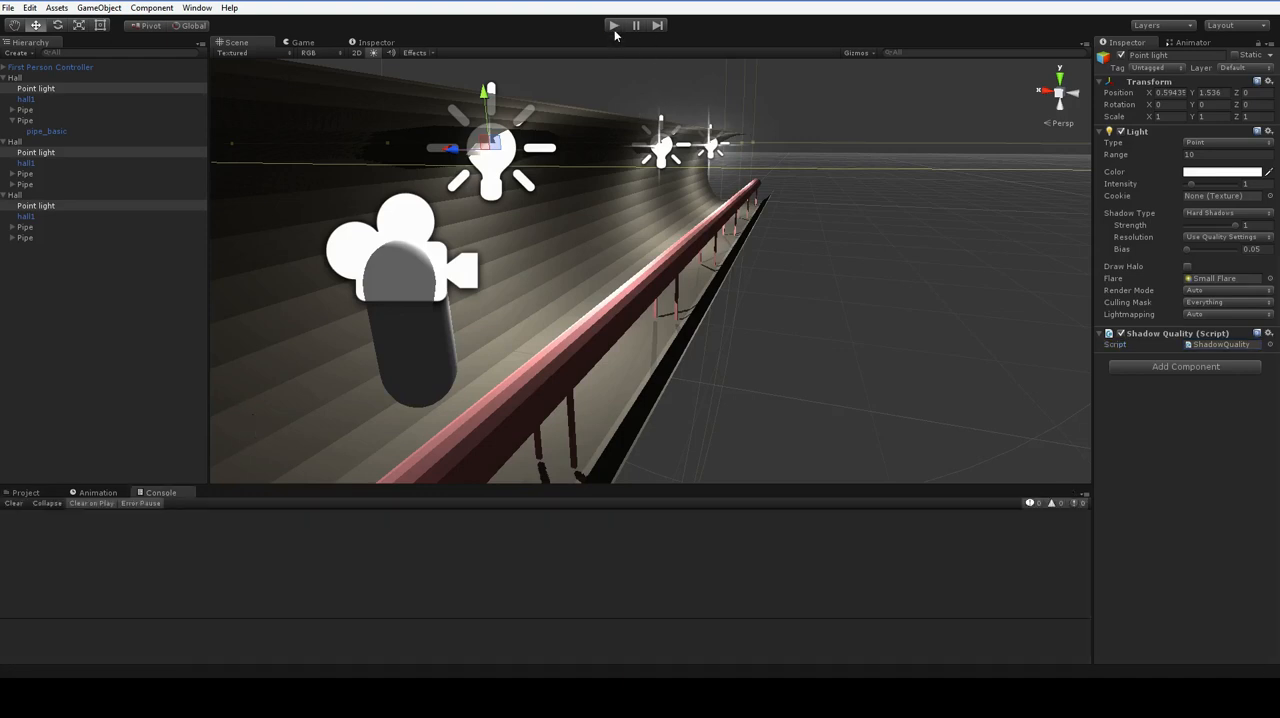
# Run and stop the scene to test the quality-level shadow check on the point lights.
pyautogui.click(613, 25)
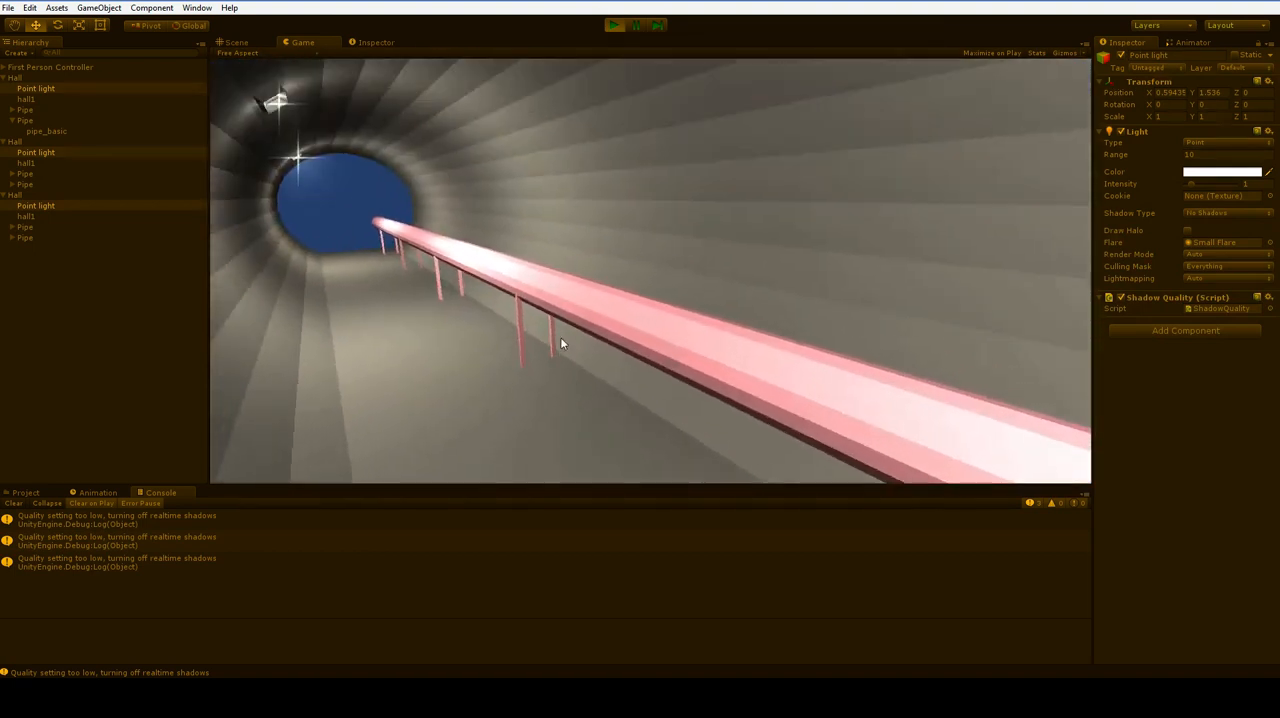
pyautogui.click(613, 25)
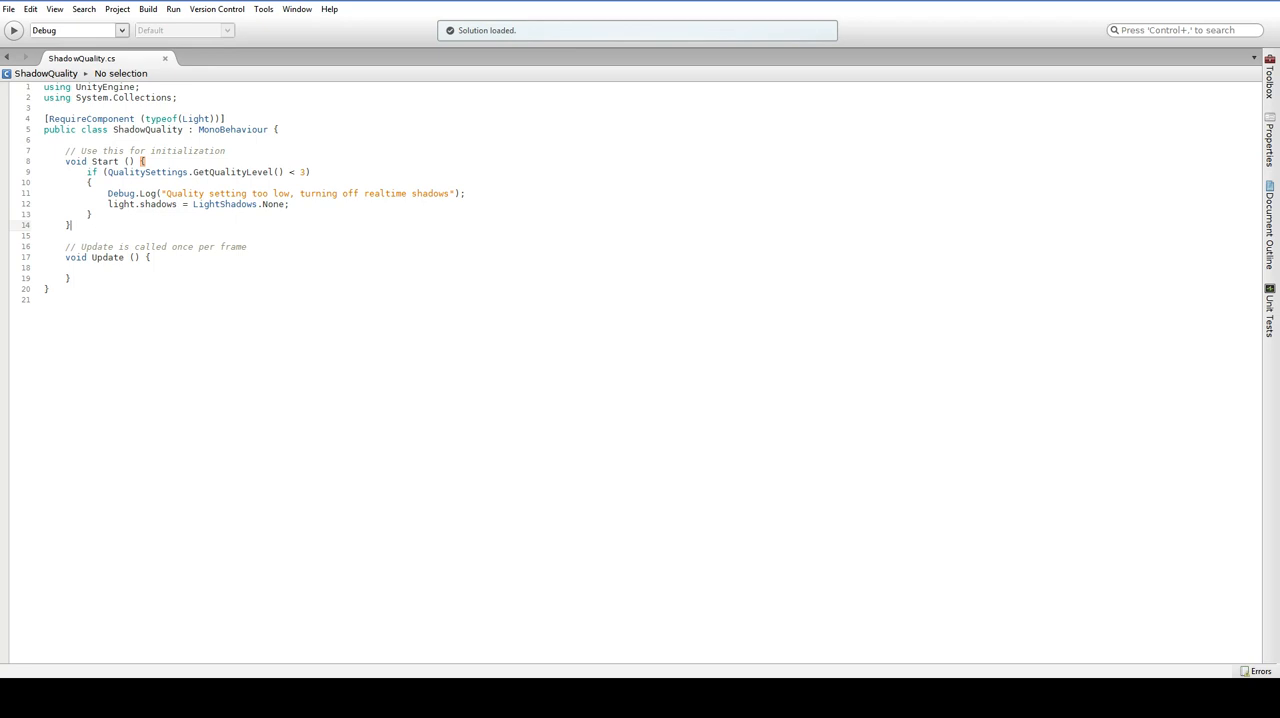
# Inside Update, write Application.targetFrameRate and a Time.deltaTime reference.
pyautogui.click(90, 268)
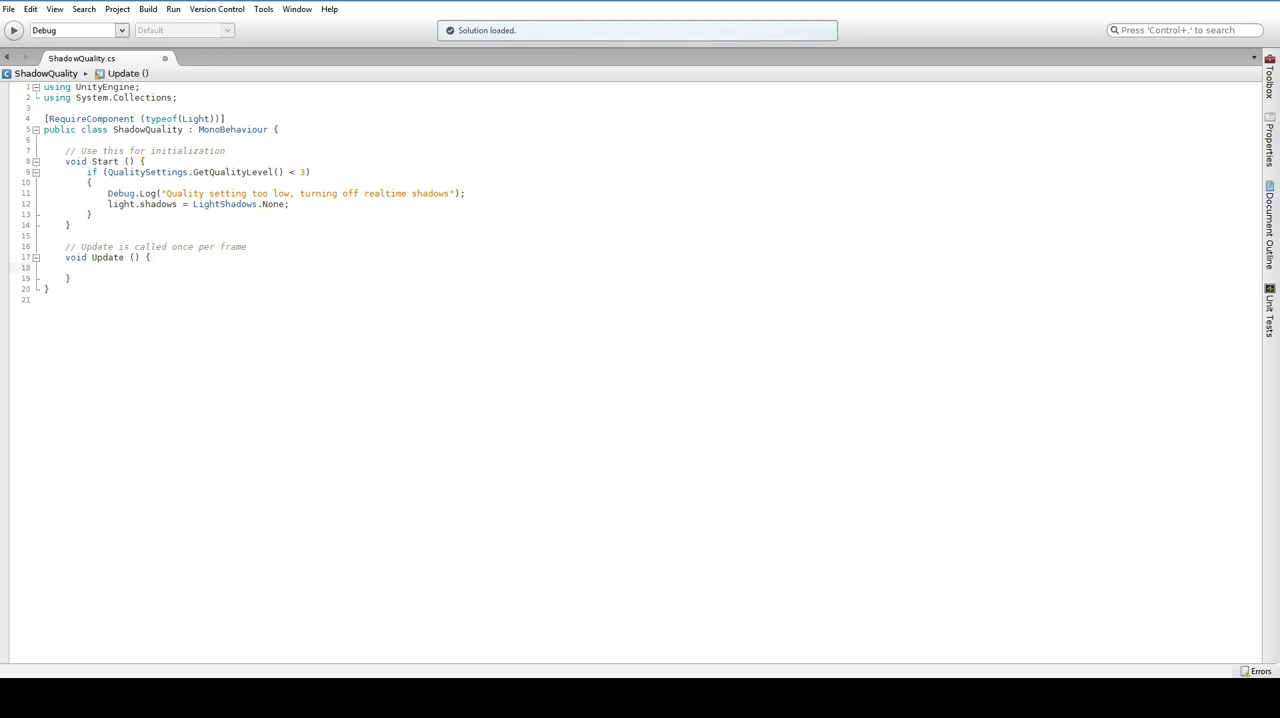
pyautogui.click(90, 268)
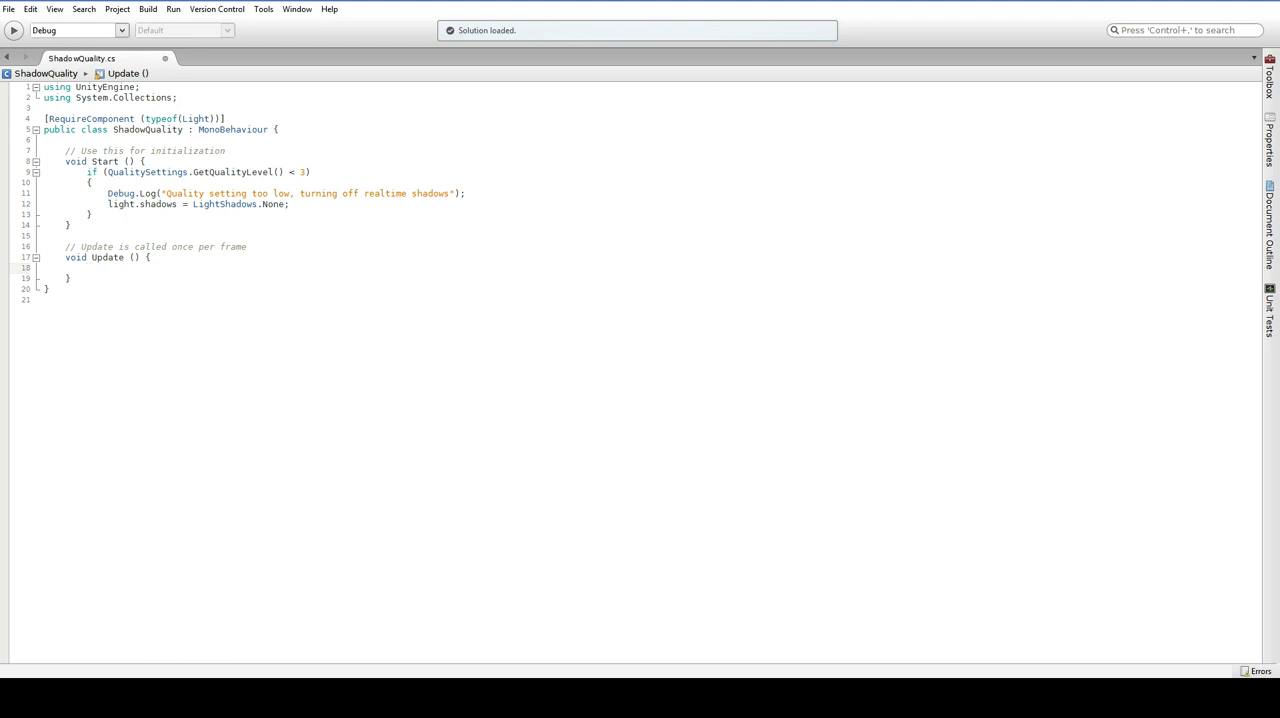
pyautogui.click(90, 268)
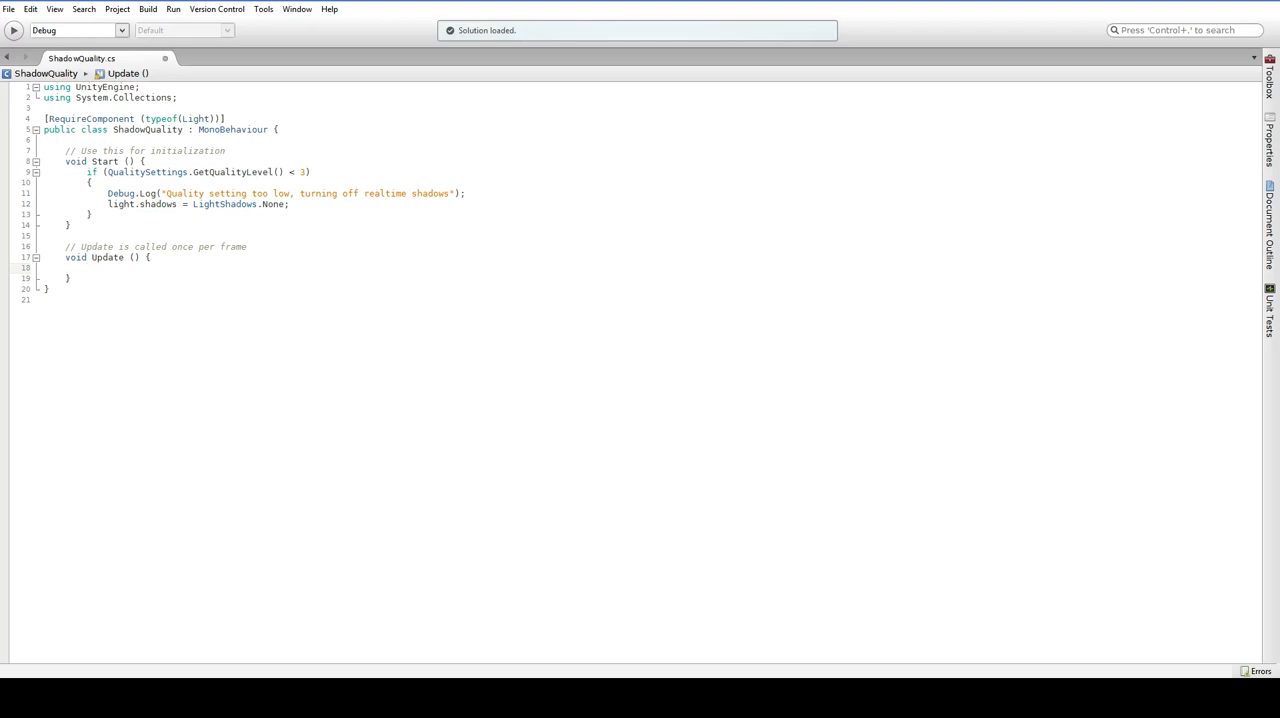
pyautogui.write('Applica')
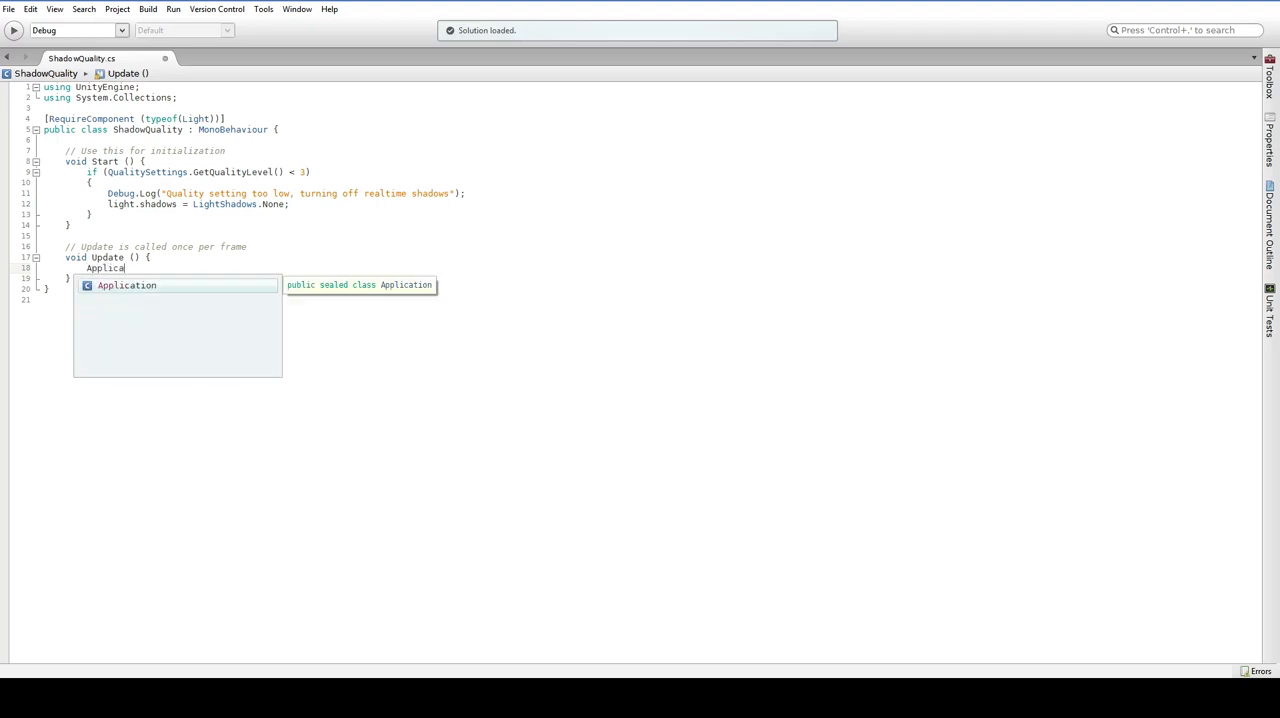
pyautogui.write('.targetFrameRate')
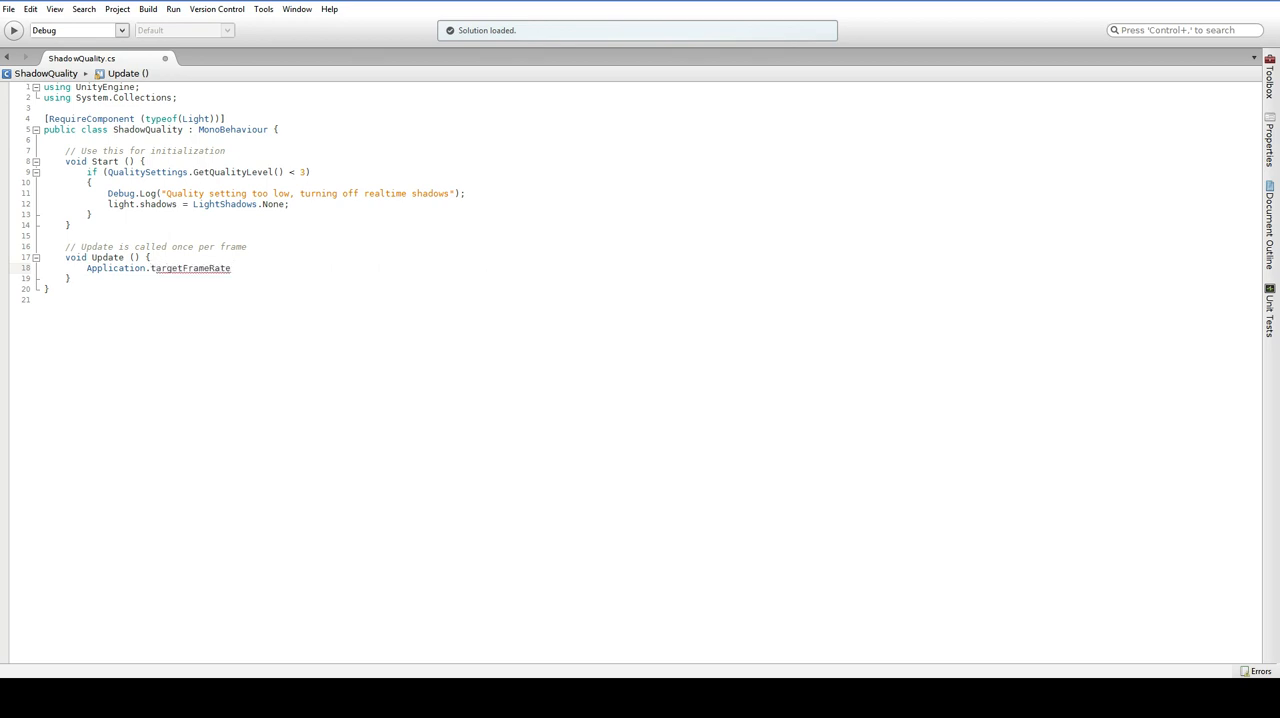
pyautogui.write('T')
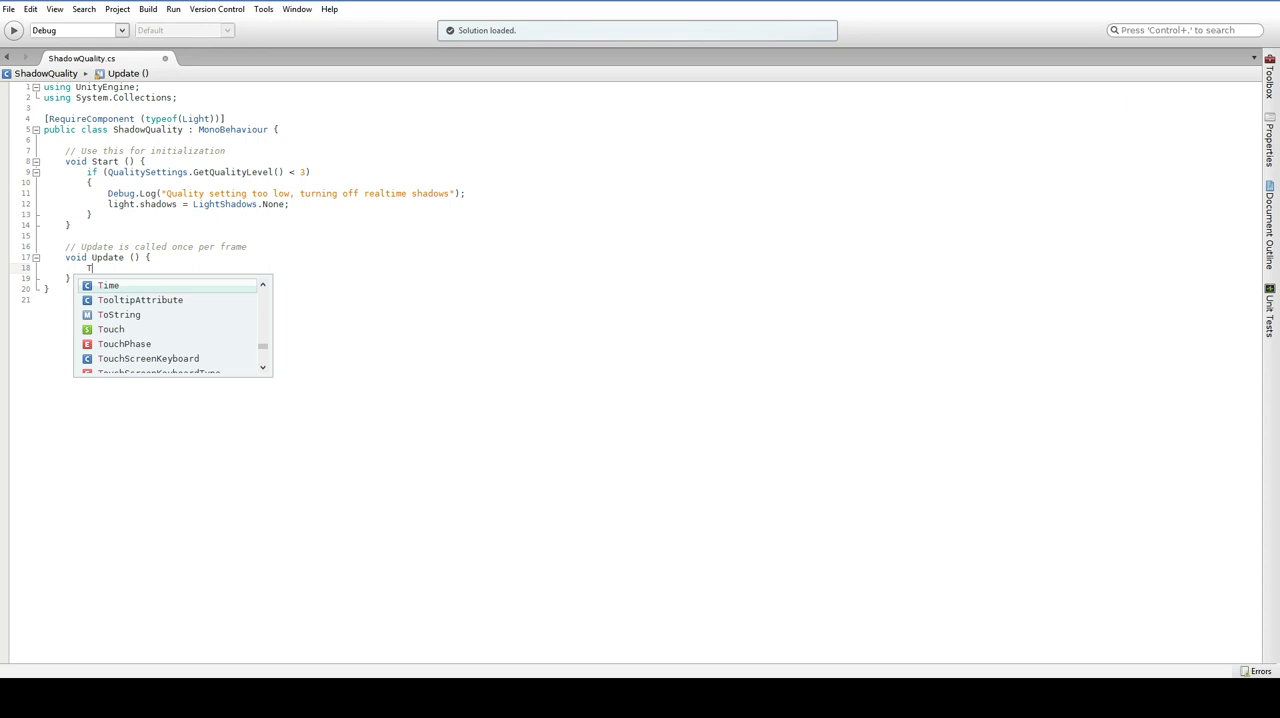
pyautogui.write('ime.deltaTime')
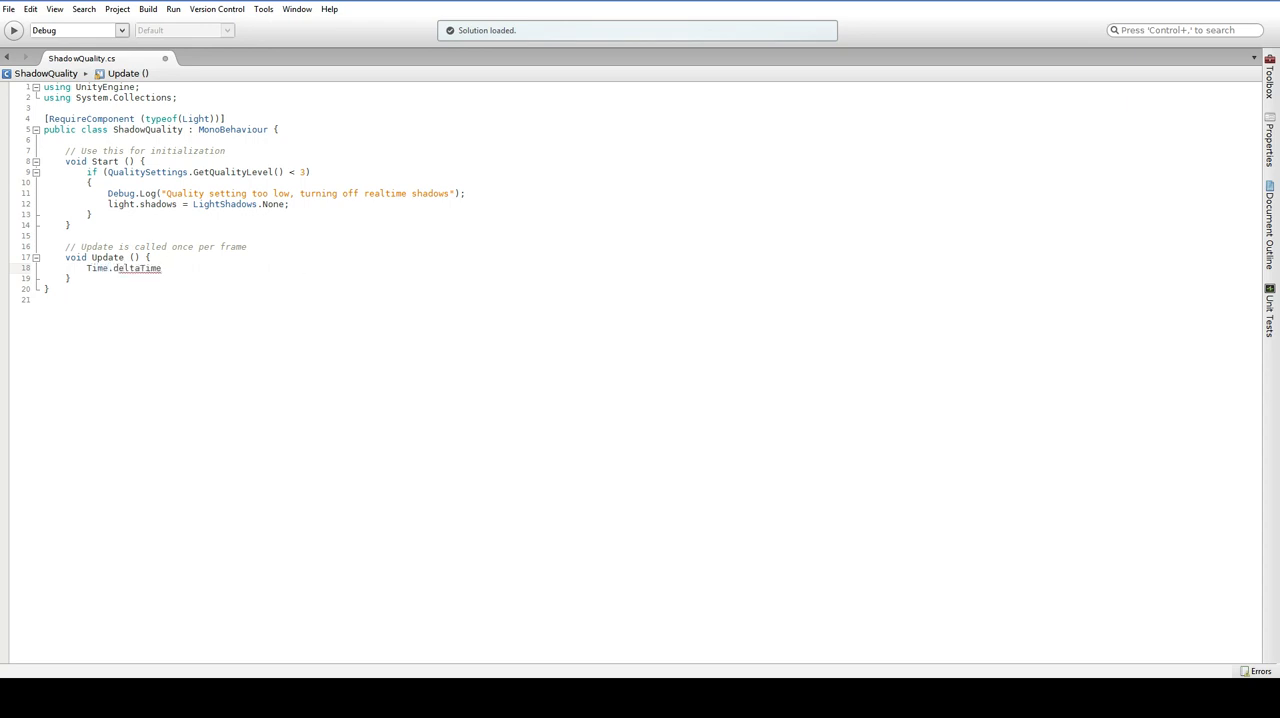
pyautogui.click(161, 268)
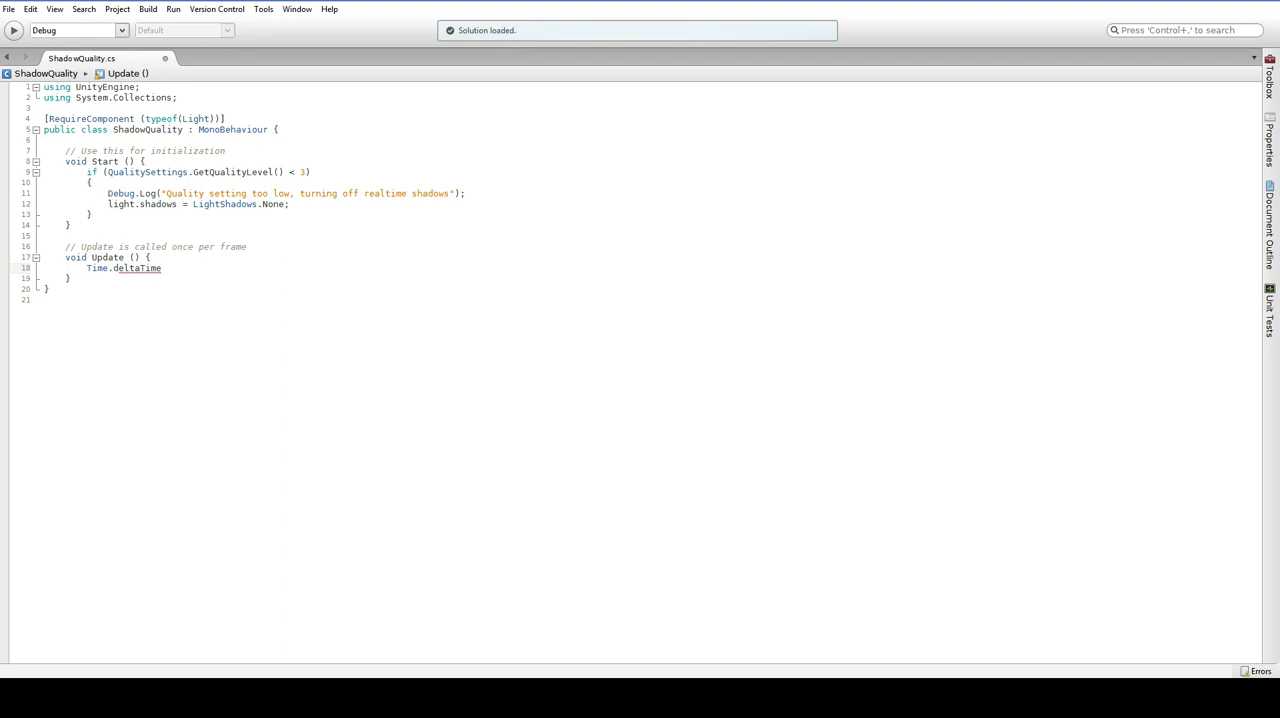
pyautogui.click(160, 268)
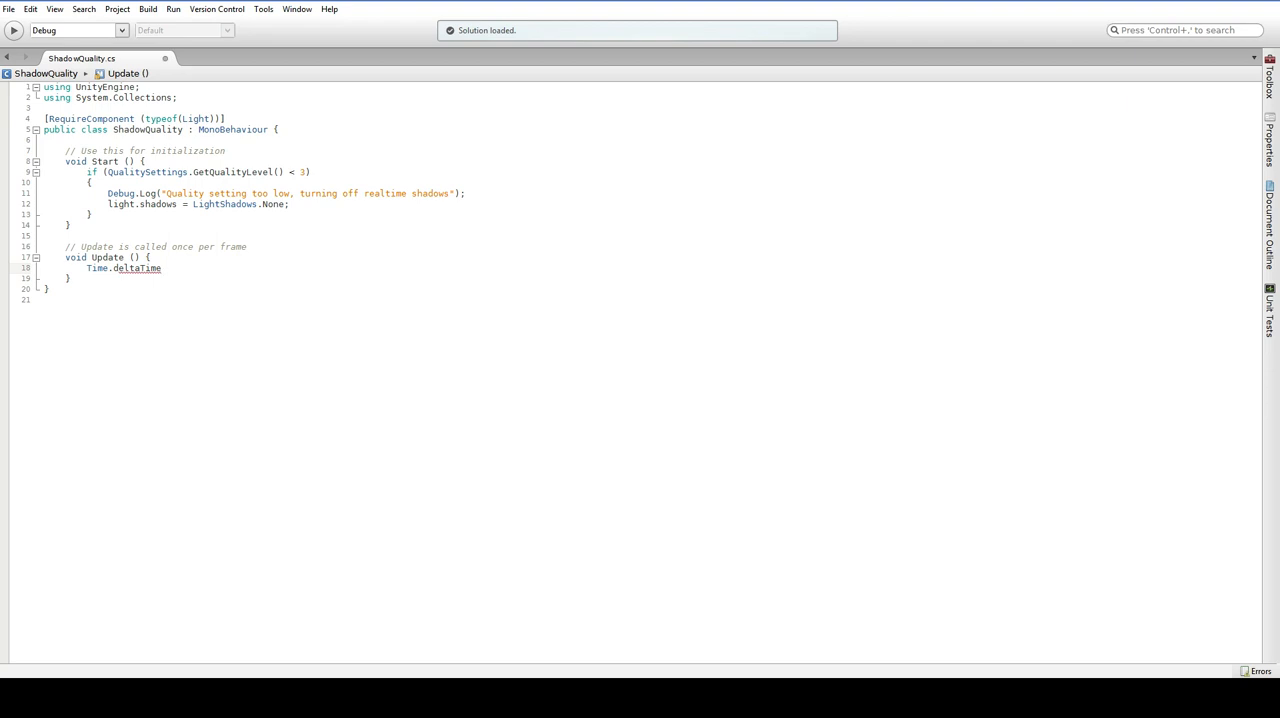
pyautogui.click(161, 268)
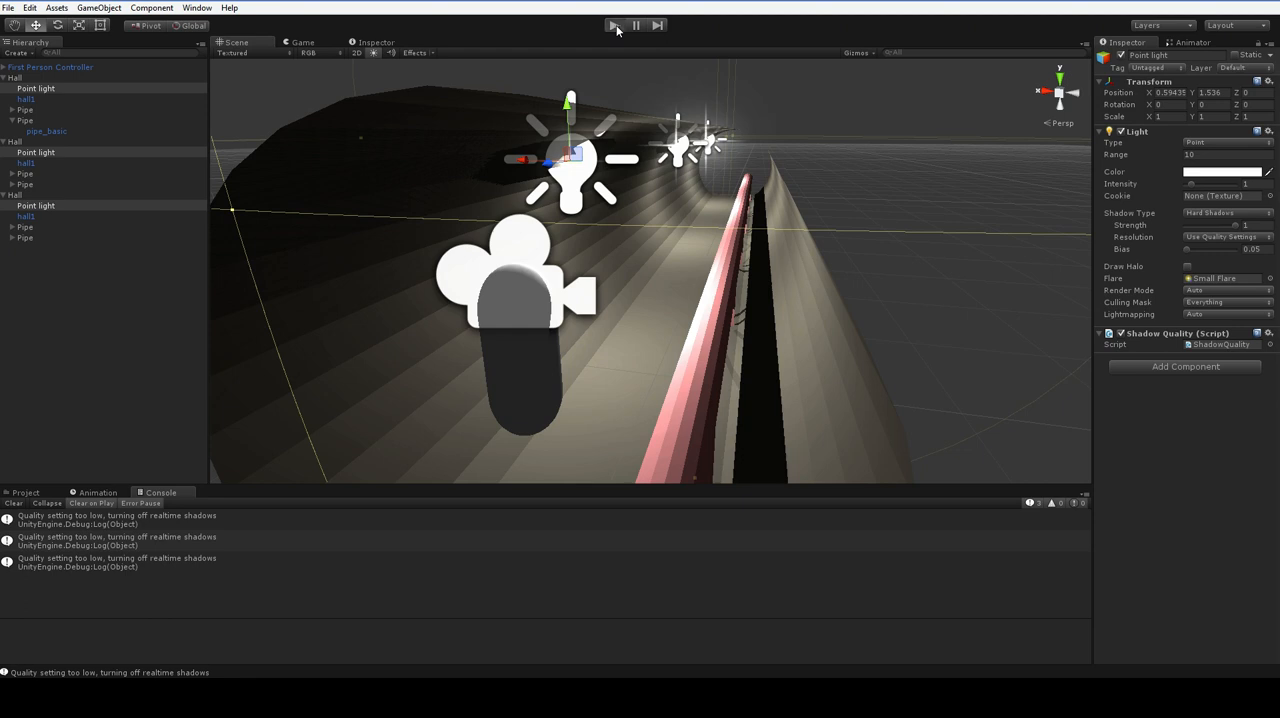
# Play the scene to log Time.deltaTime frame times in the Console.
pyautogui.click(614, 25)
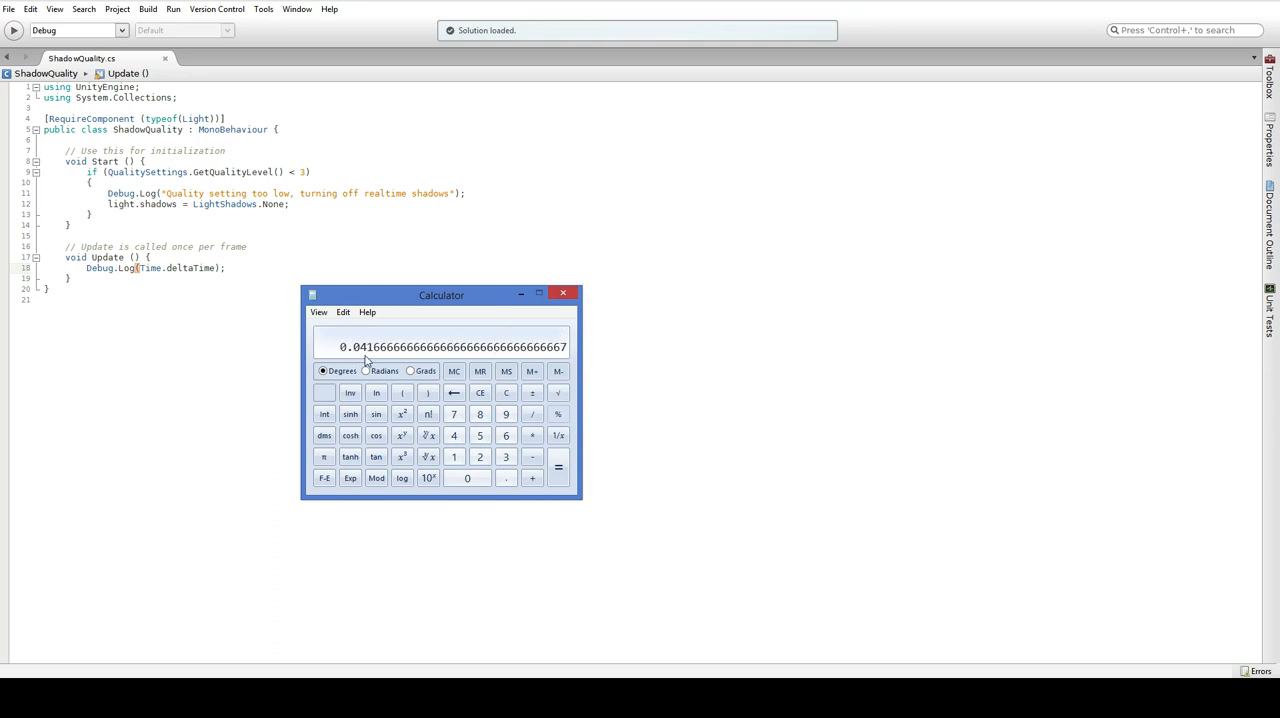
# In Update, log 'Framerate too low' and disable shadows when Time.deltaTime exceeds 0.04.
pyautogui.moveTo(441, 294); pyautogui.dragTo(330, 291)
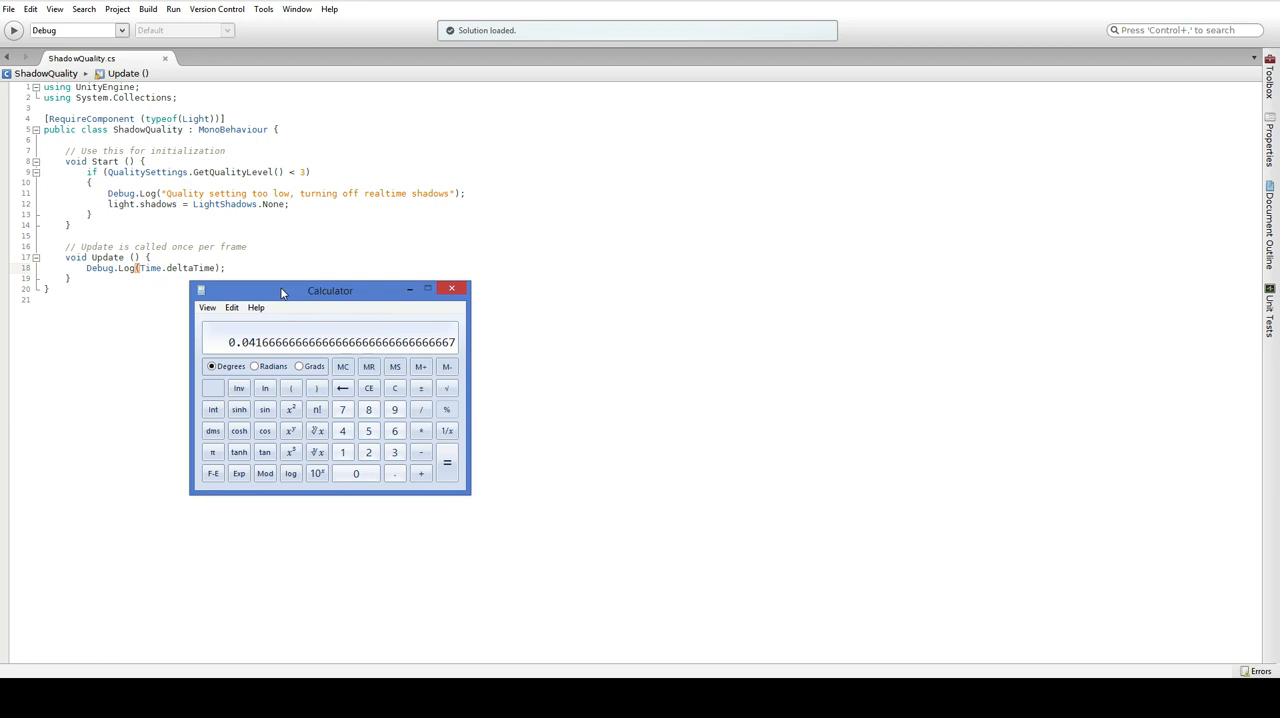
pyautogui.click(451, 289)
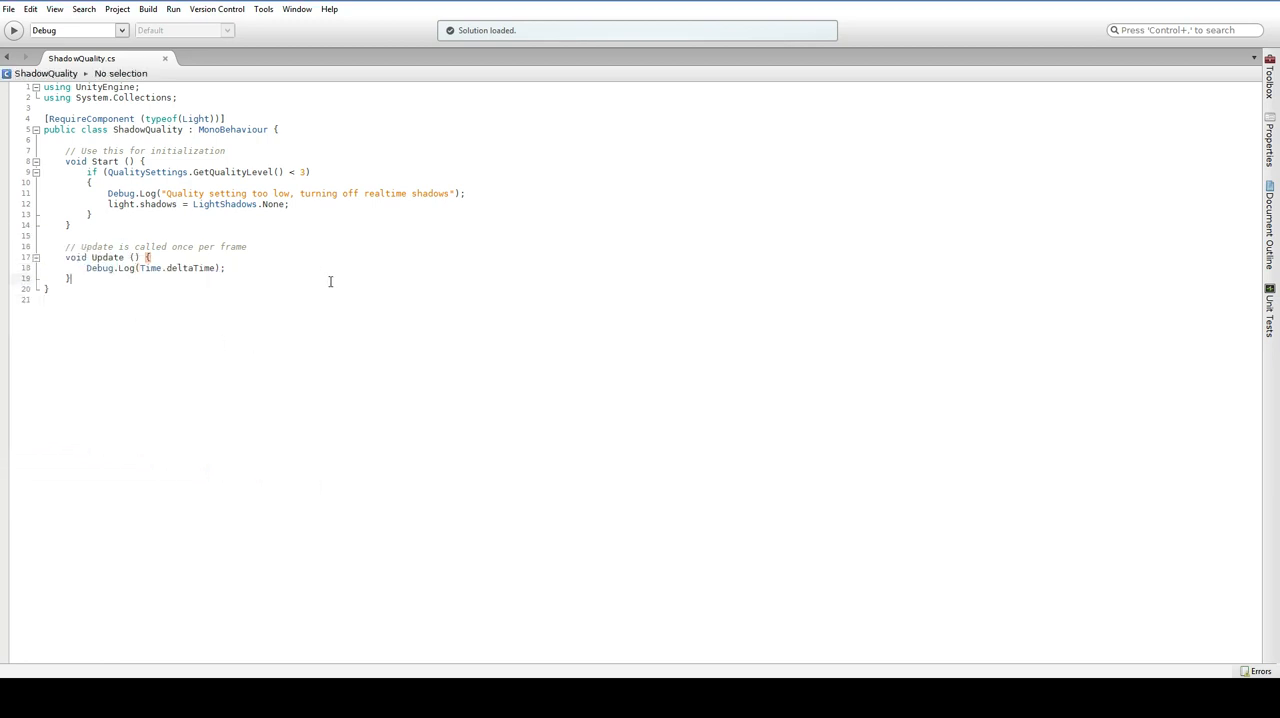
pyautogui.write('if (')
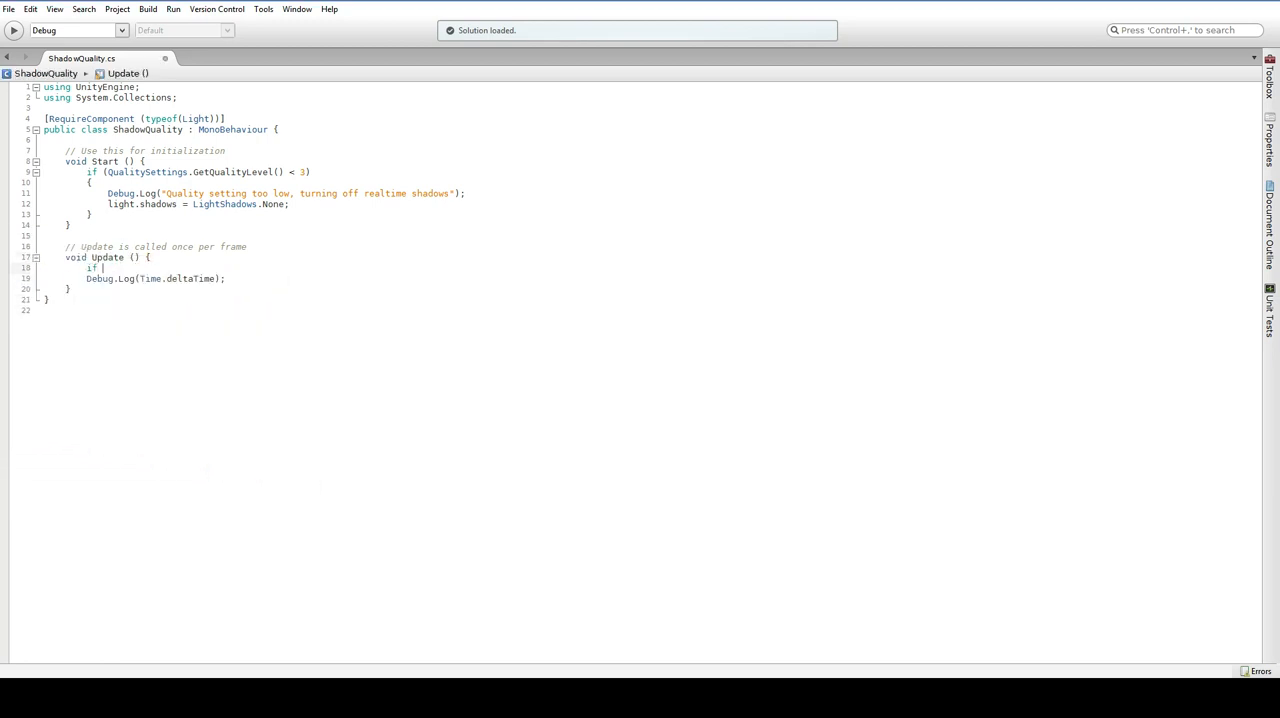
pyautogui.write('Time.deltaTime >')
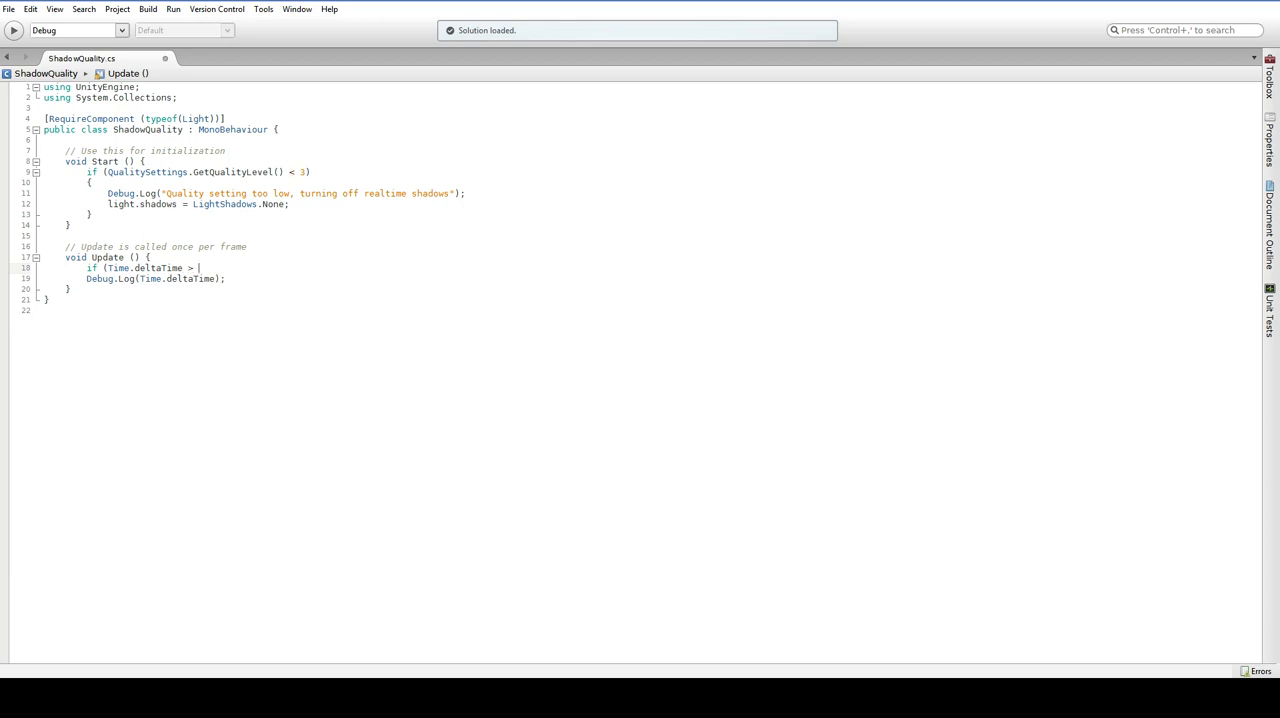
pyautogui.write('0.05')
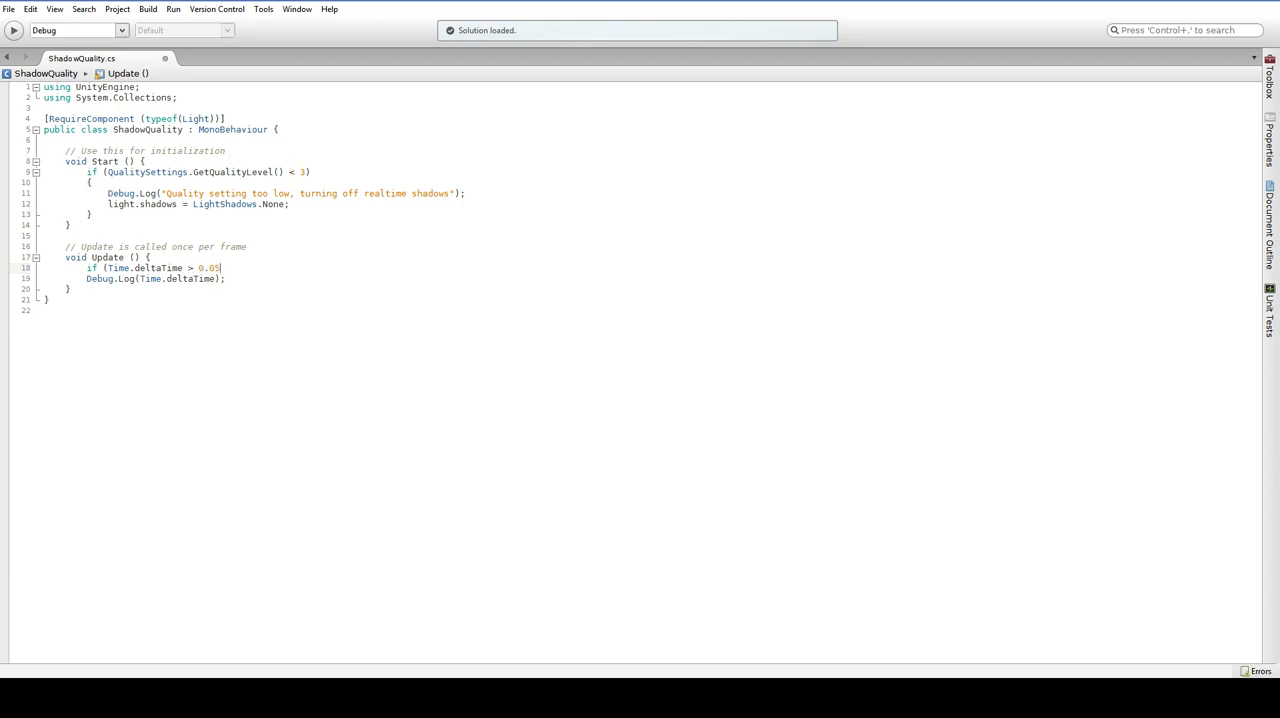
pyautogui.write('Debug.Log("Frame')
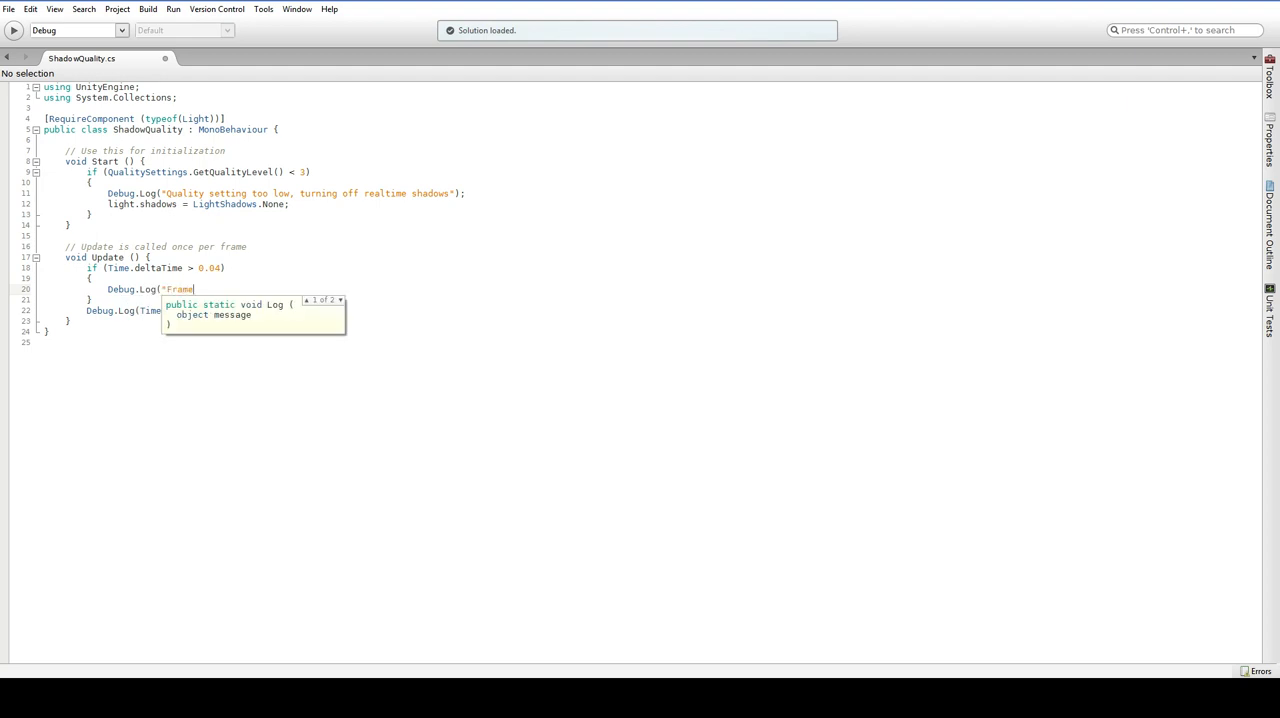
pyautogui.write('rate too low,')
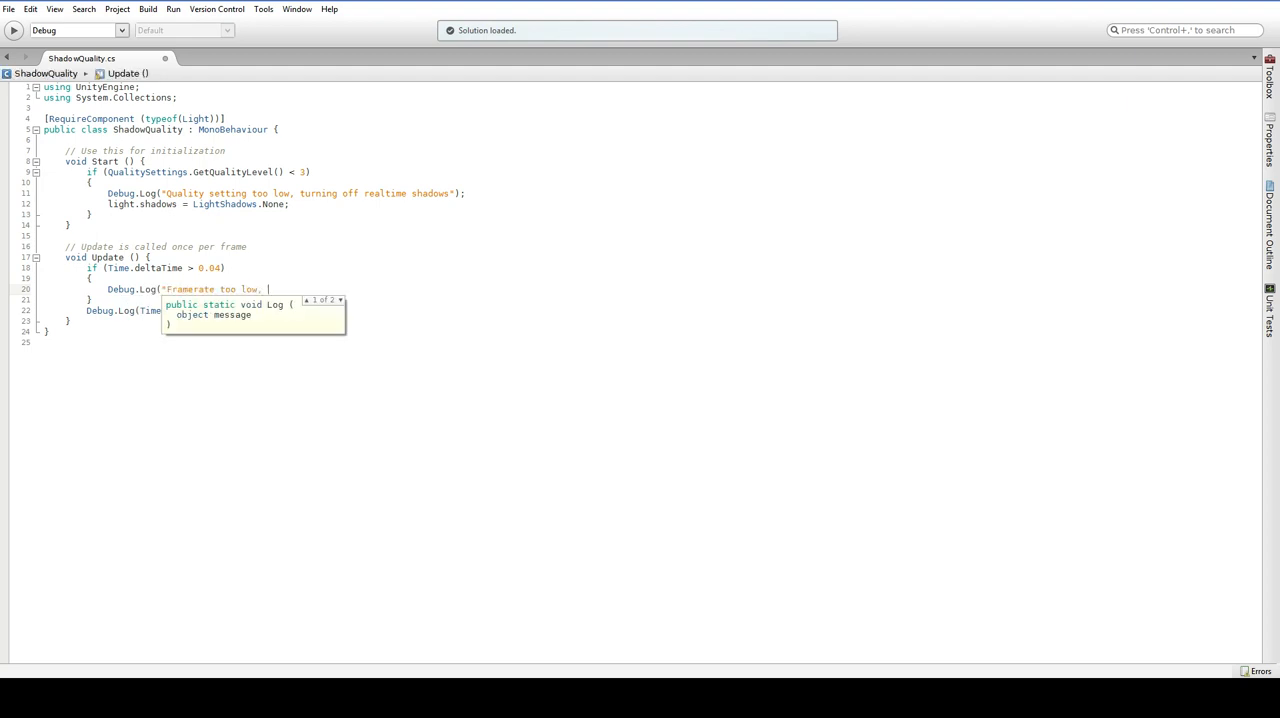
pyautogui.write('turning off realtime')
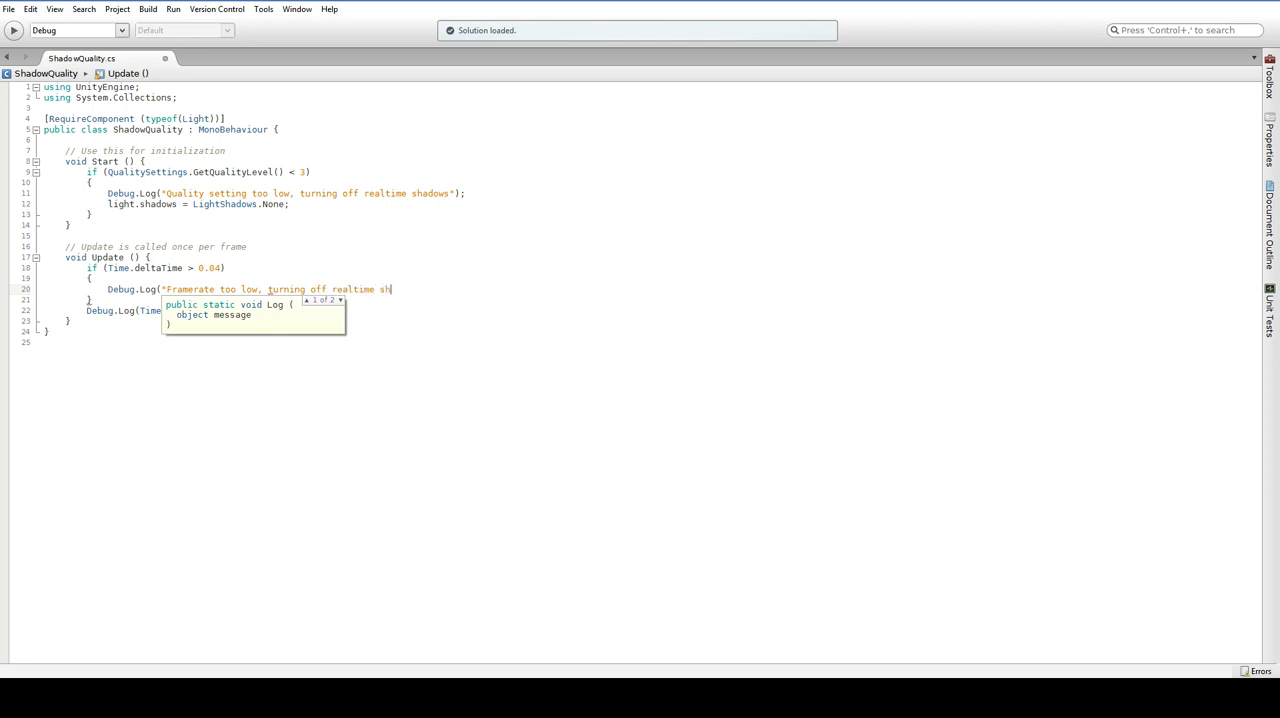
pyautogui.write('shadows");')
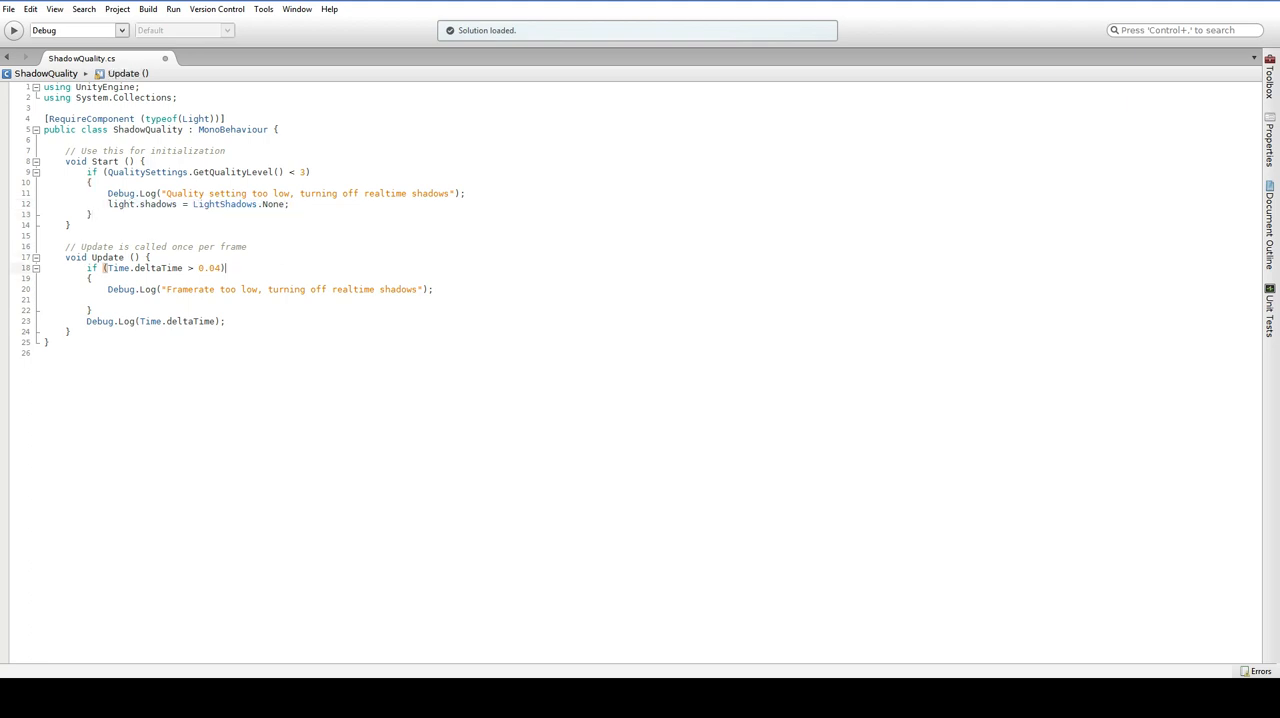
pyautogui.write('light.shadows = LightShadows.None;')
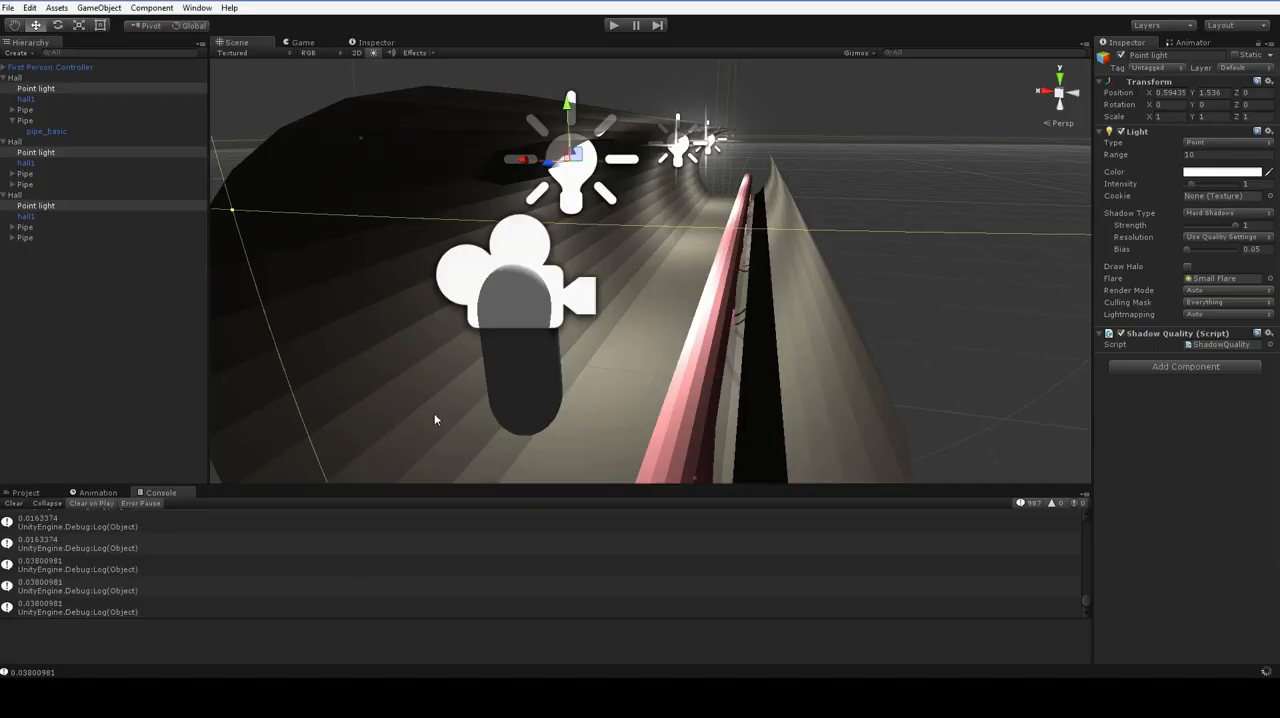
# Run the scene and show the Stats overlay to check framerate warnings and shadows.
pyautogui.click(613, 25)
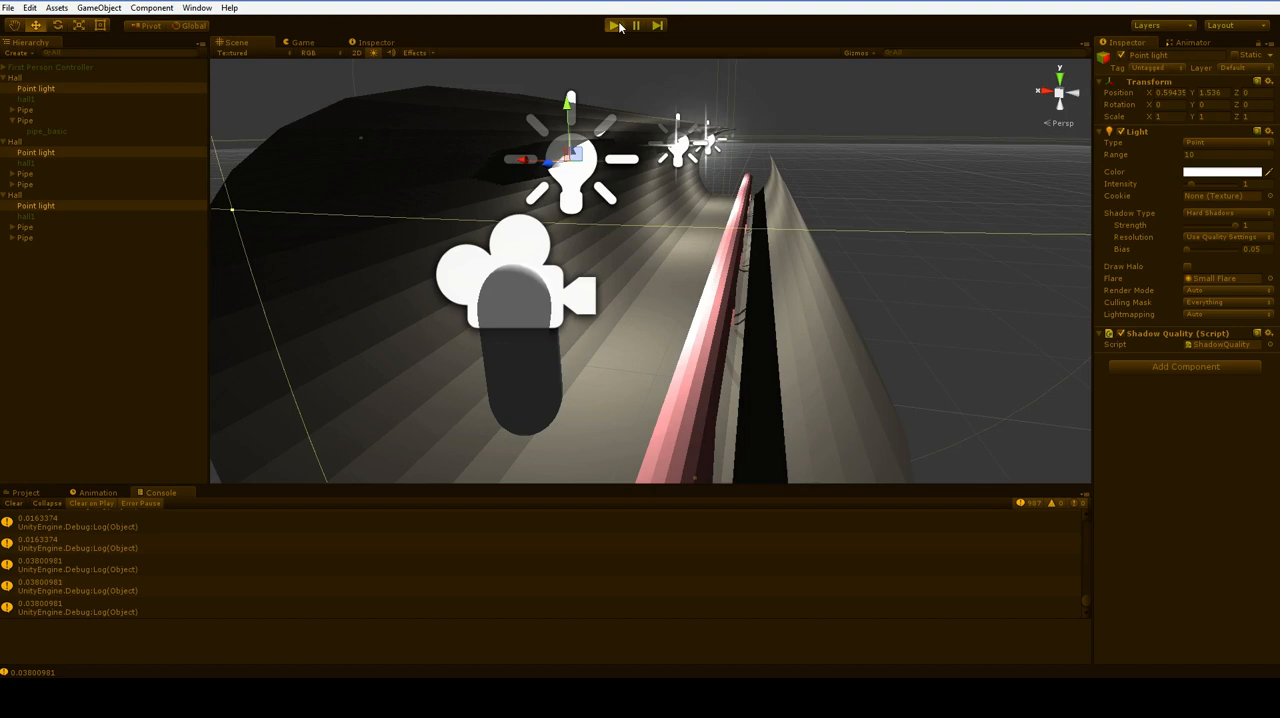
pyautogui.click(613, 25)
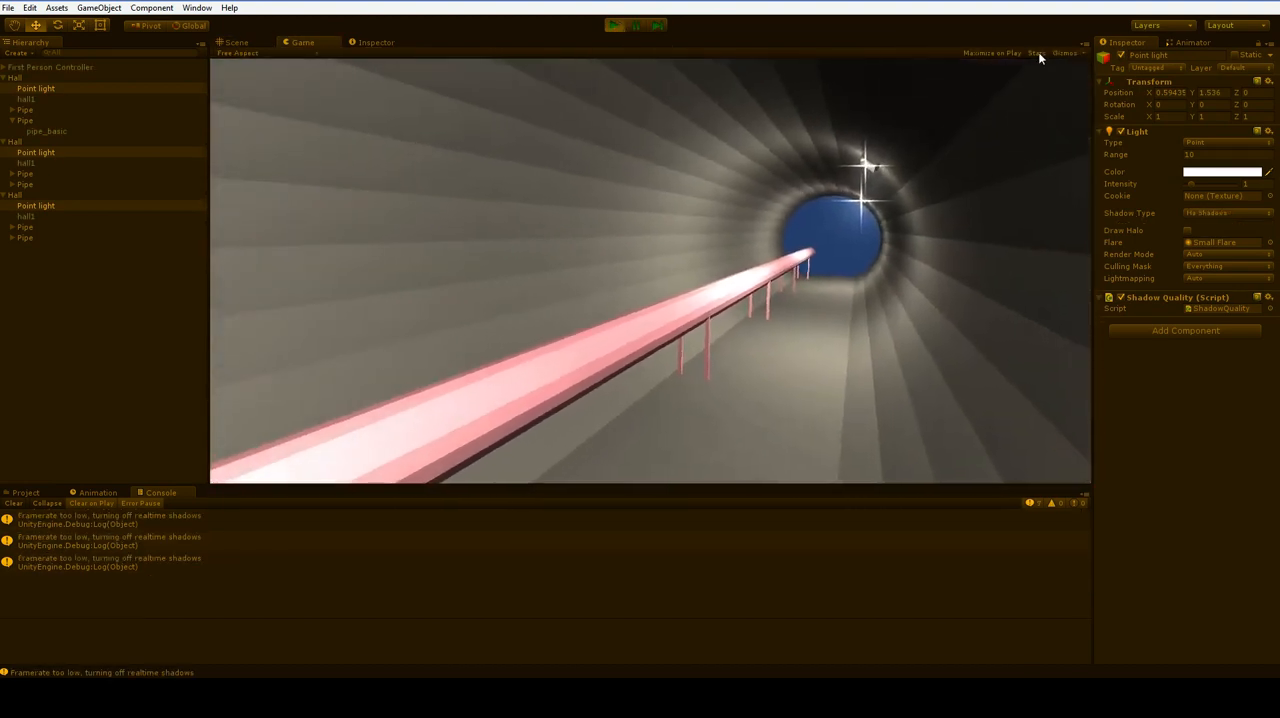
pyautogui.click(1037, 53)
pyautogui.write('if (T')
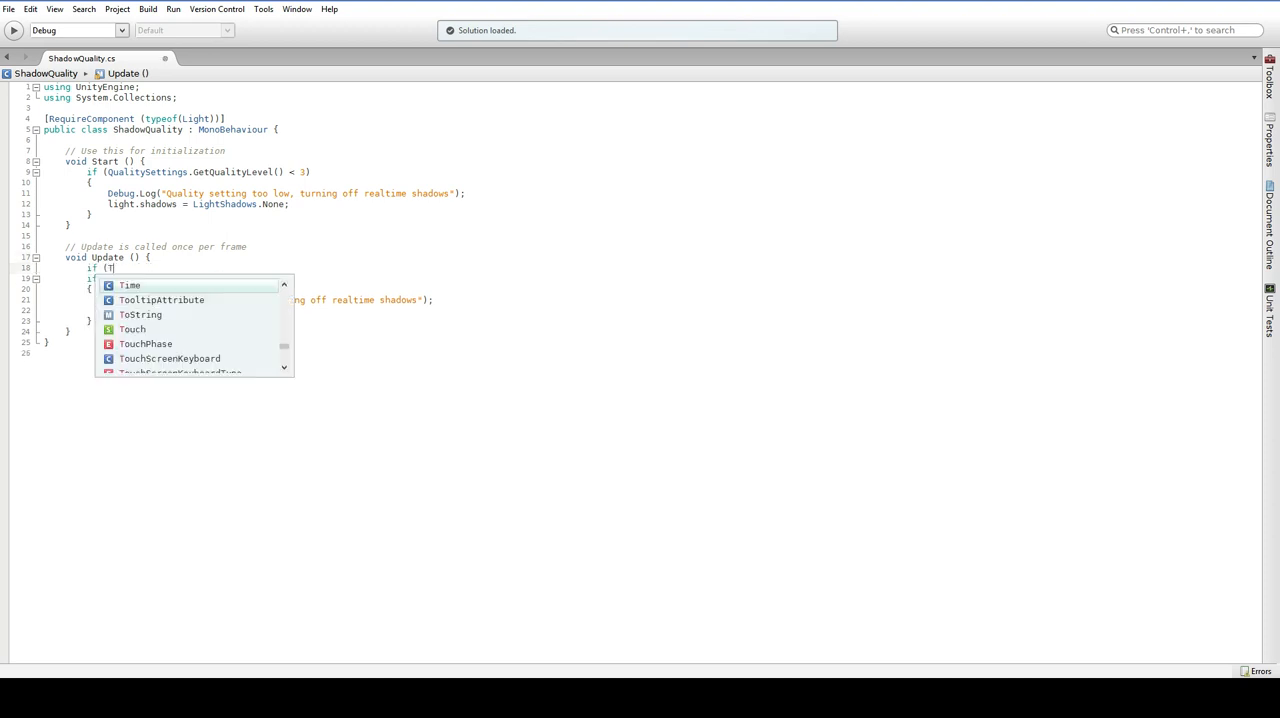
# Return early from Update while Time.timeSinceLevelLoad is under 2, and remove the deltaTime log.
pyautogui.write('ime.timesinceLevelLoad < 2)')
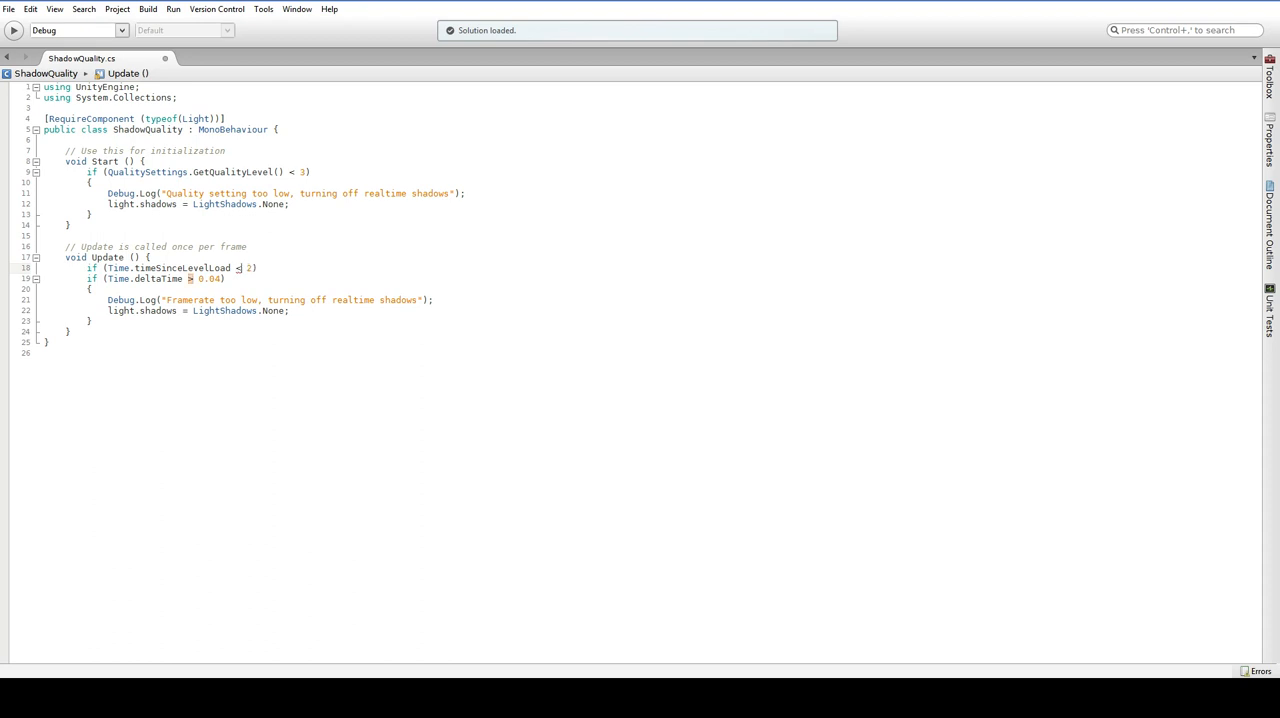
pyautogui.write('re')
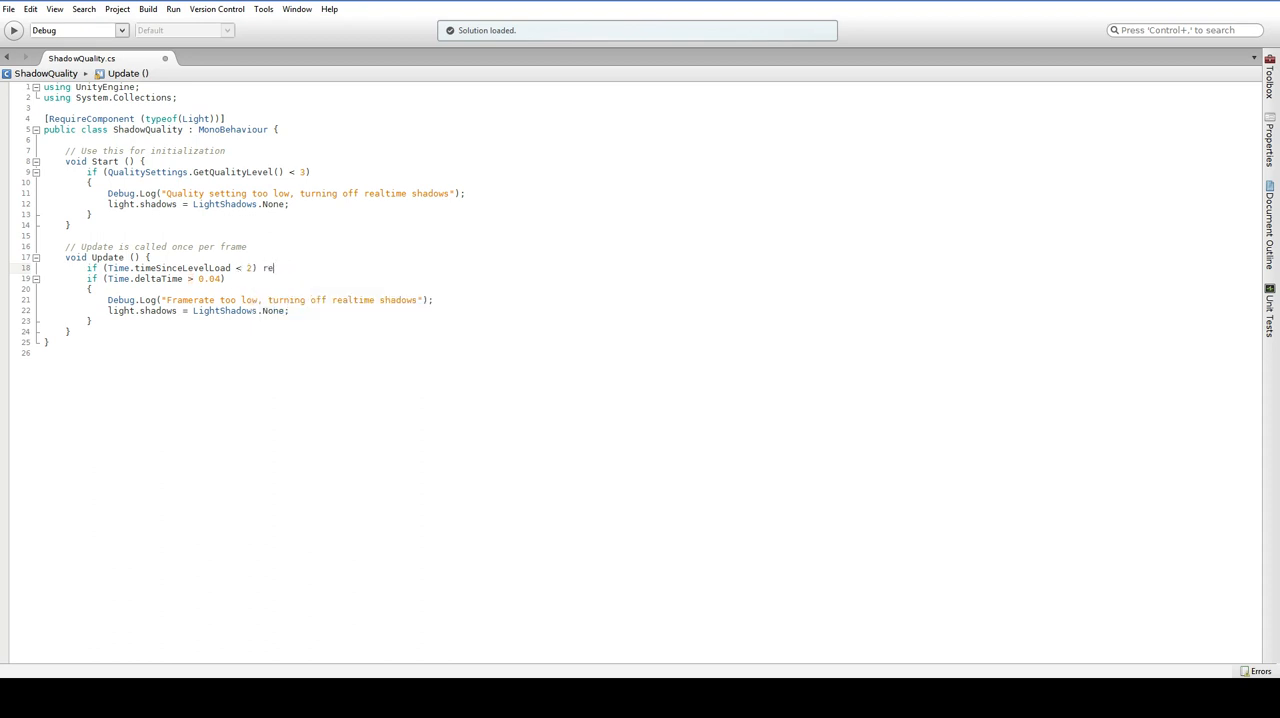
pyautogui.write('turn;')
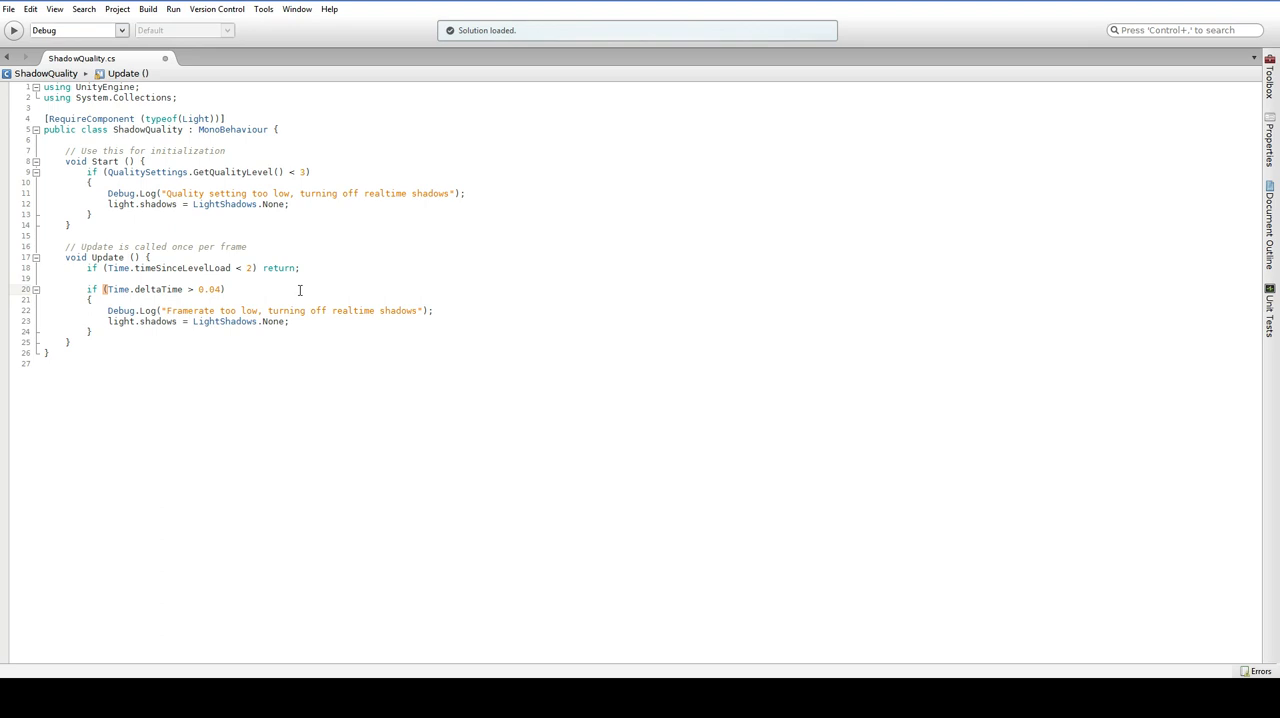
pyautogui.click(226, 289)
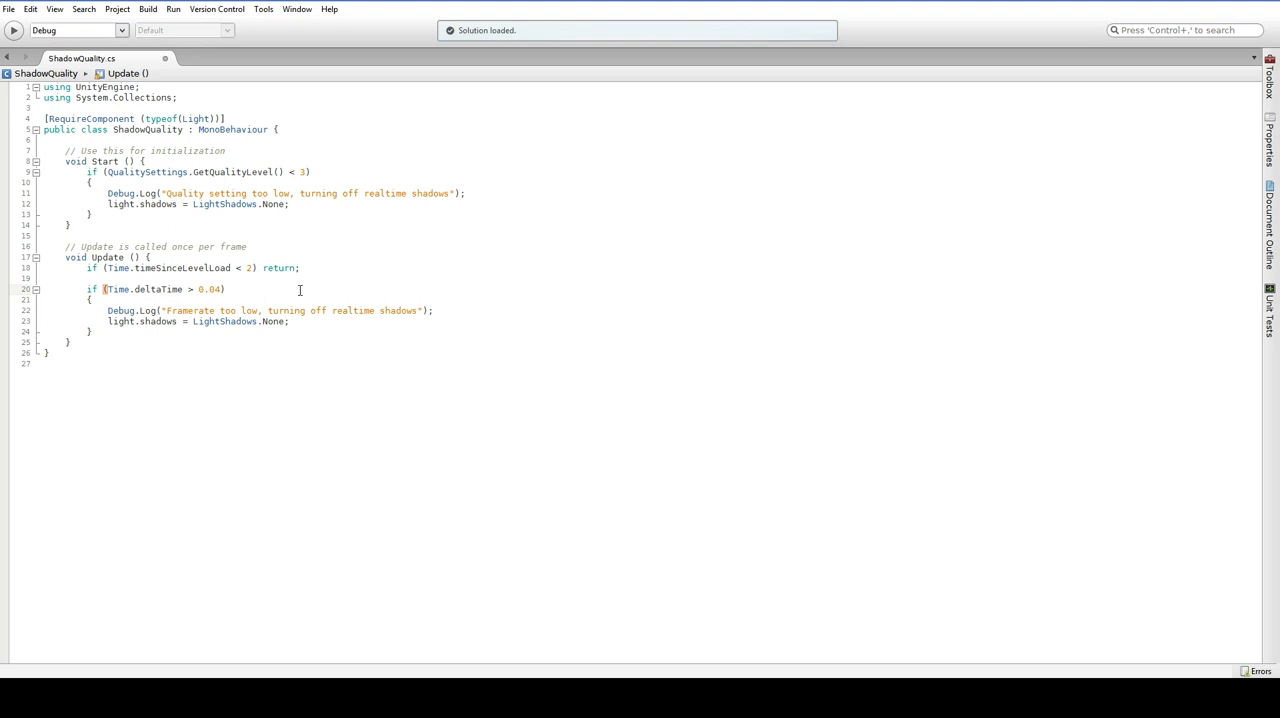
pyautogui.click(226, 289)
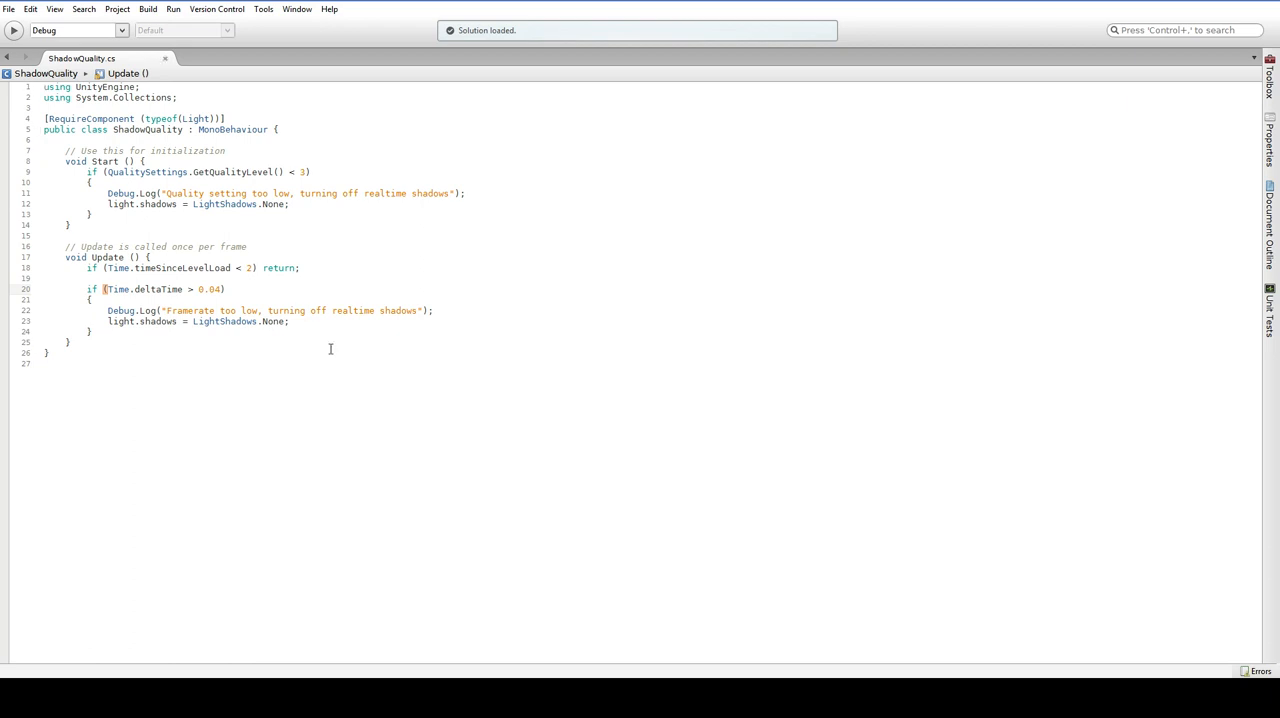
pyautogui.moveTo(468, 647)
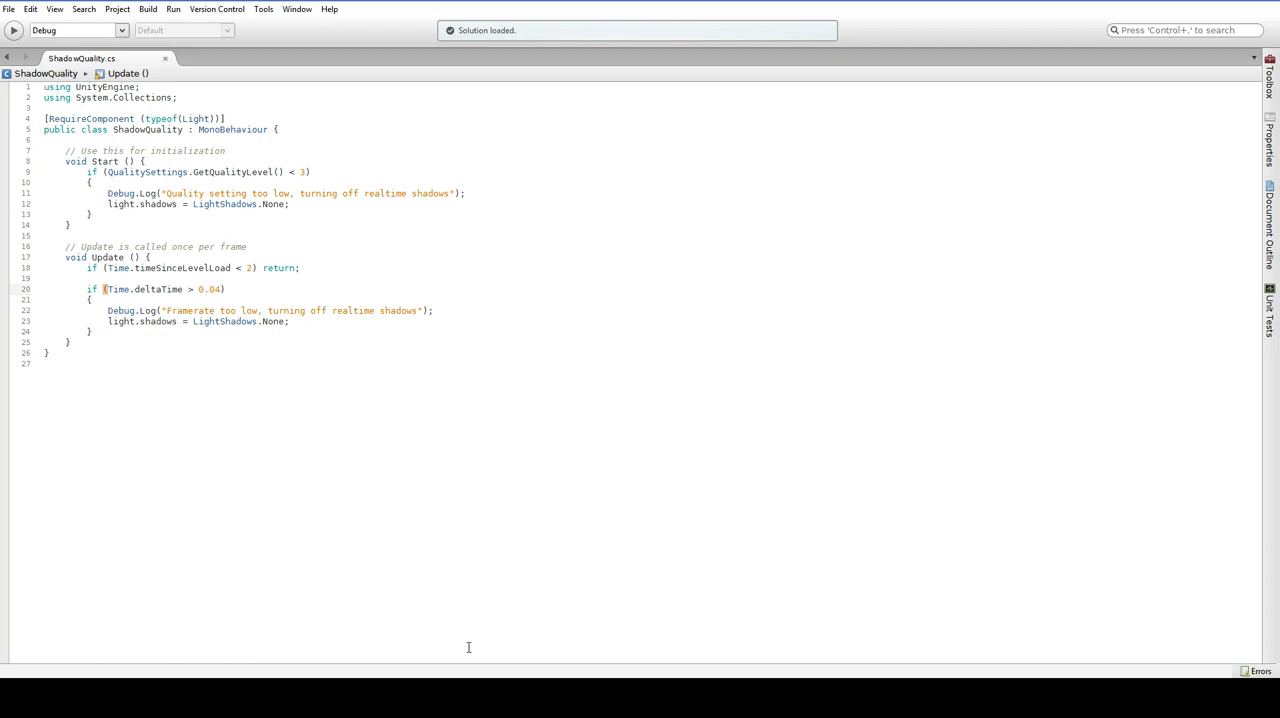
pyautogui.click(612, 25)
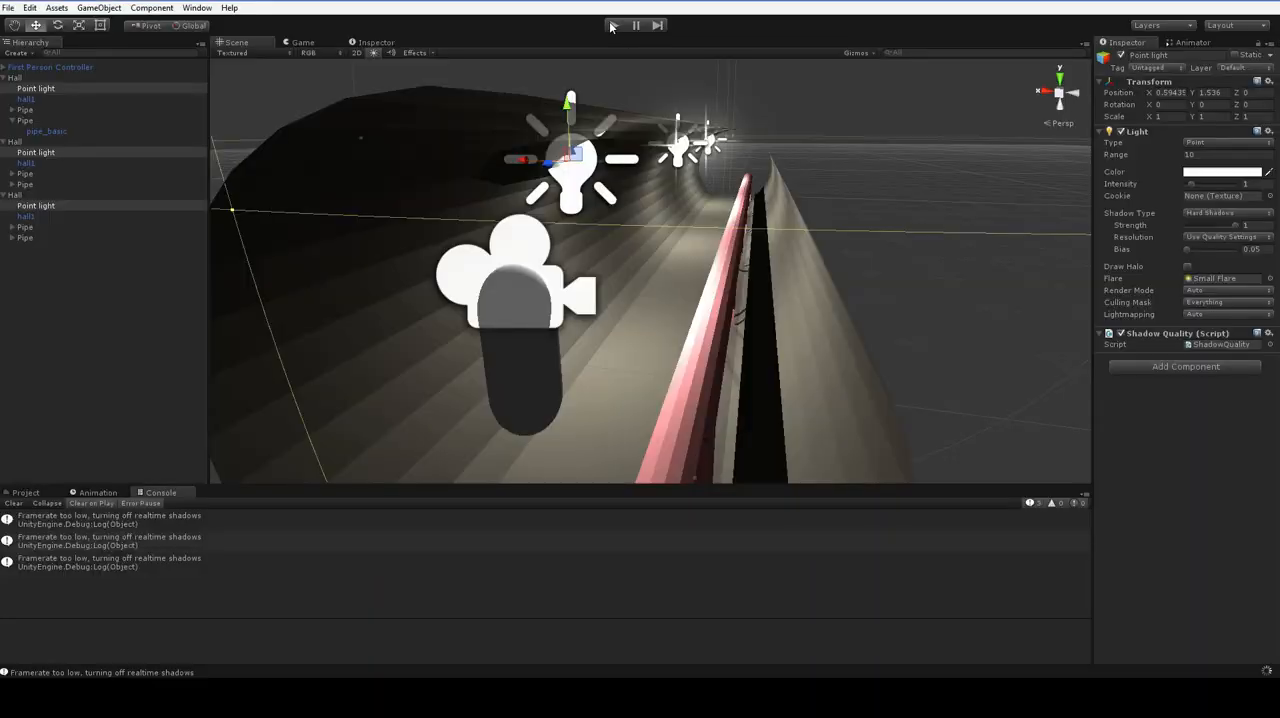
# Play the scene to confirm hard shadows at about 65 FPS with no framerate warnings.
pyautogui.click(612, 25)
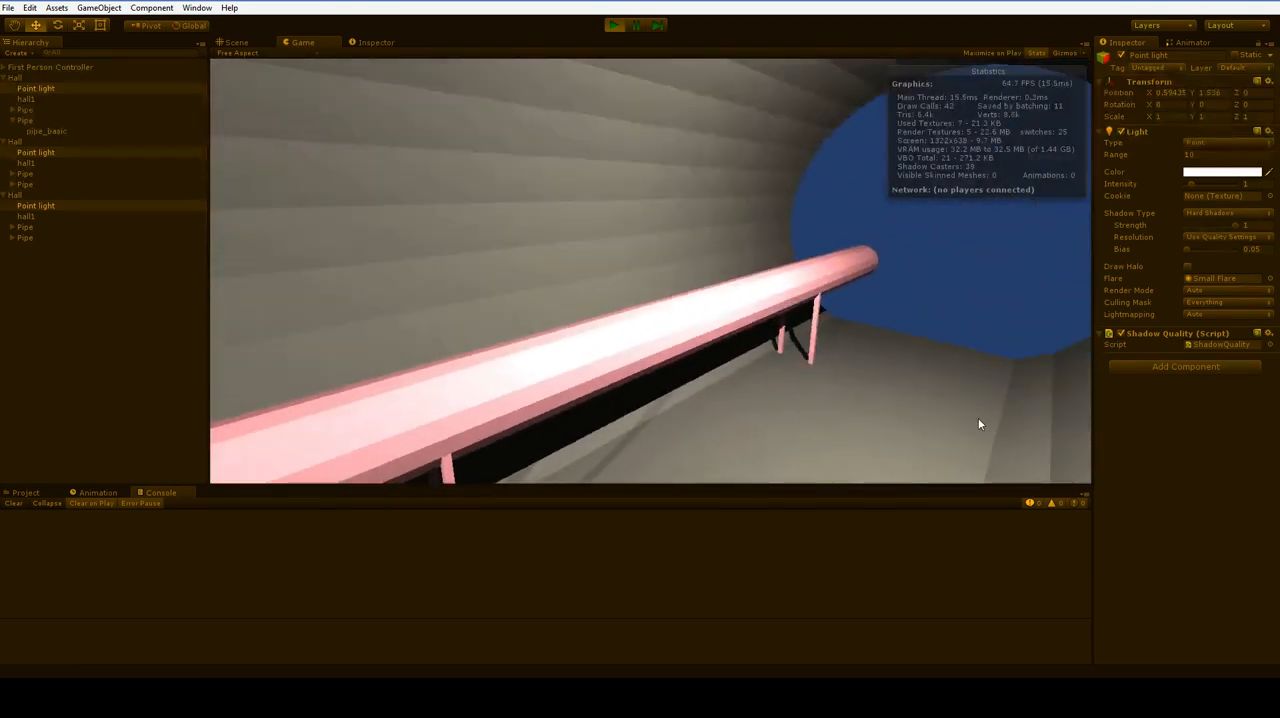
pyautogui.click(15, 78)
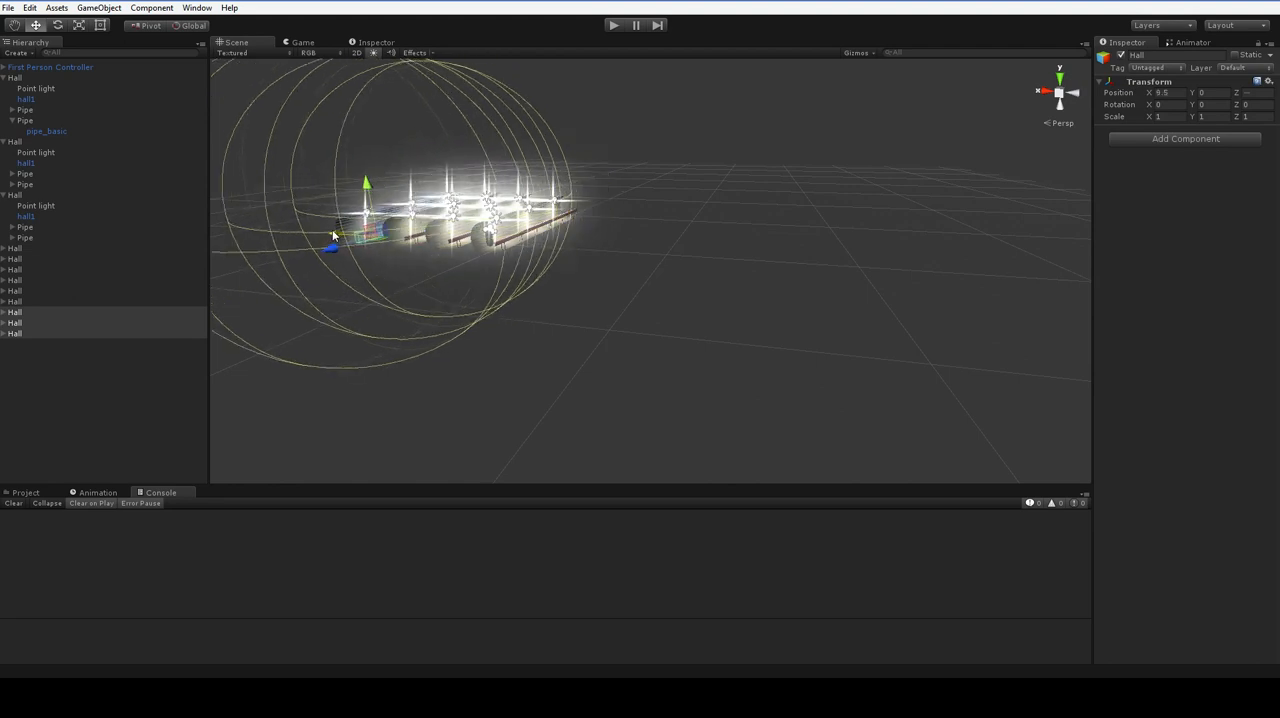
# Play-test the extended corridor of duplicated Hall sections, reaching about 65 FPS, then stop.
pyautogui.click(613, 25)
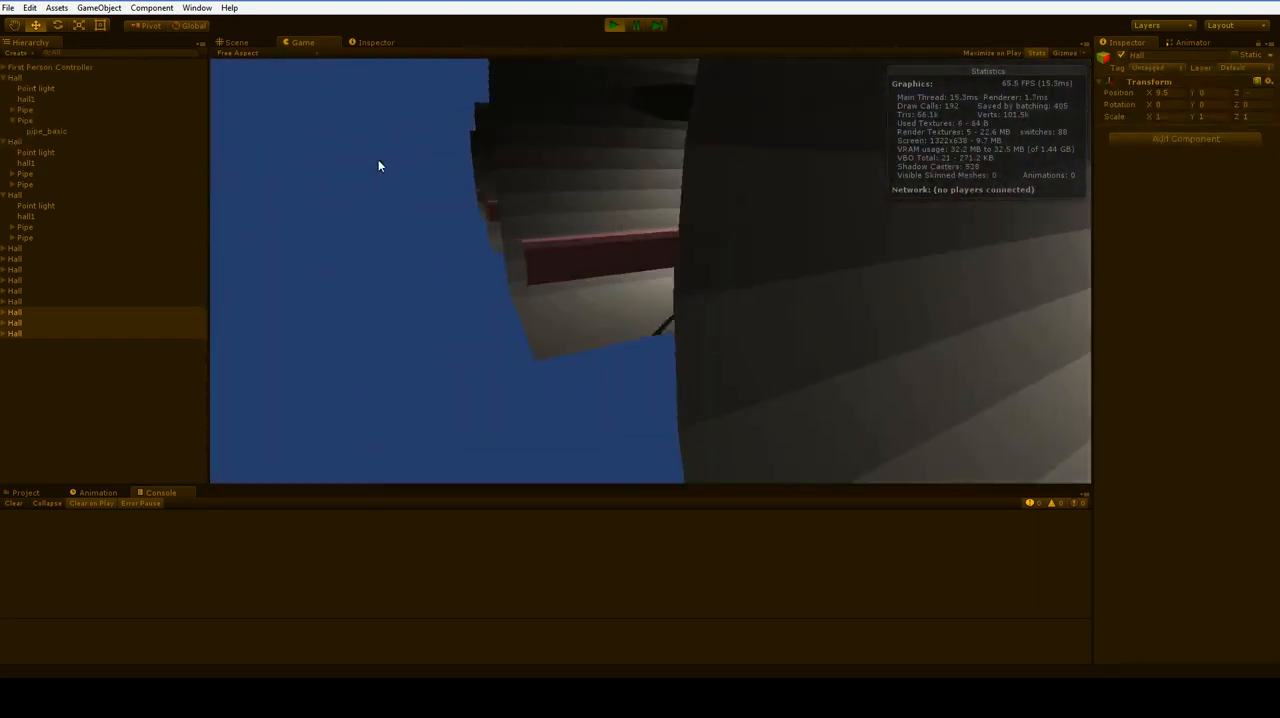
pyautogui.click(614, 25)
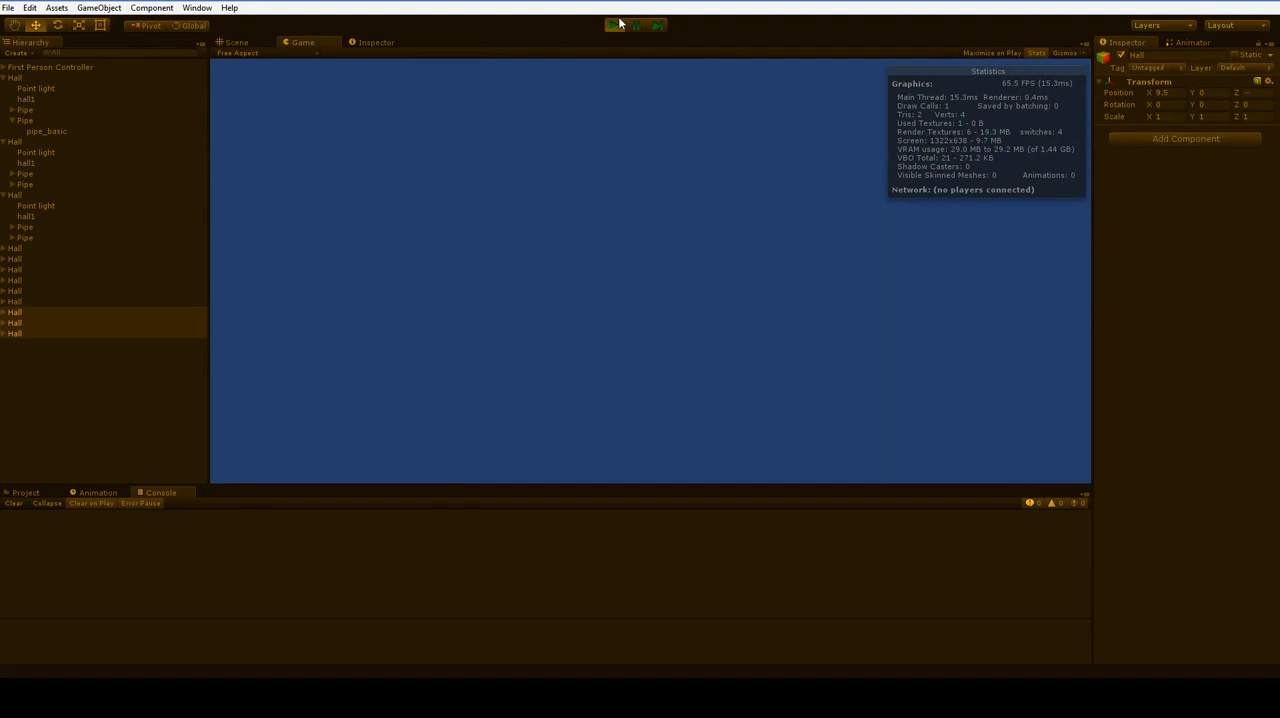